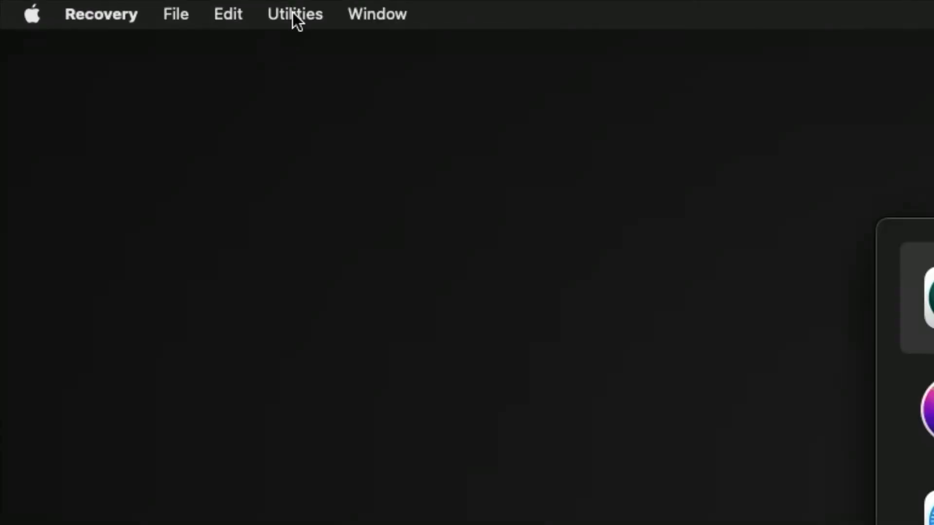
# - Launch Startup Security Utility from the Recovery Utilities menu
pyautogui.click(295, 14)
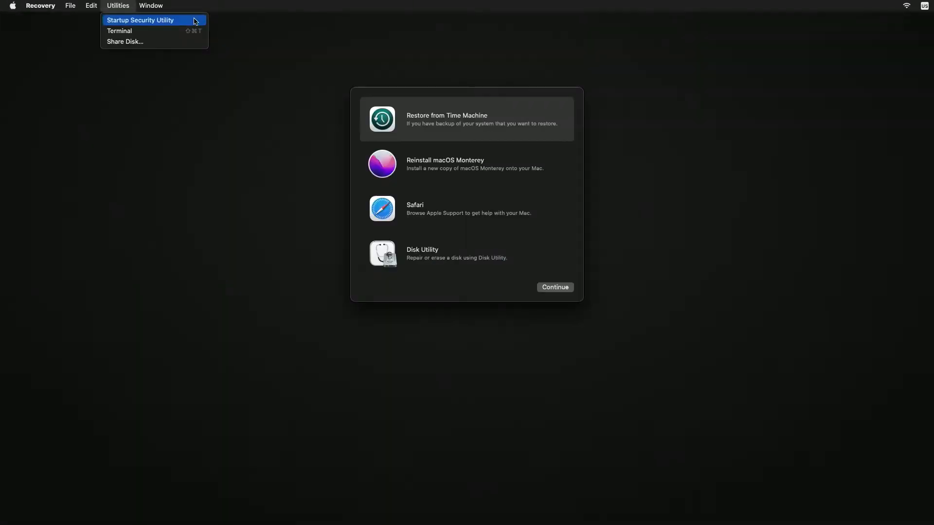
pyautogui.click(140, 19)
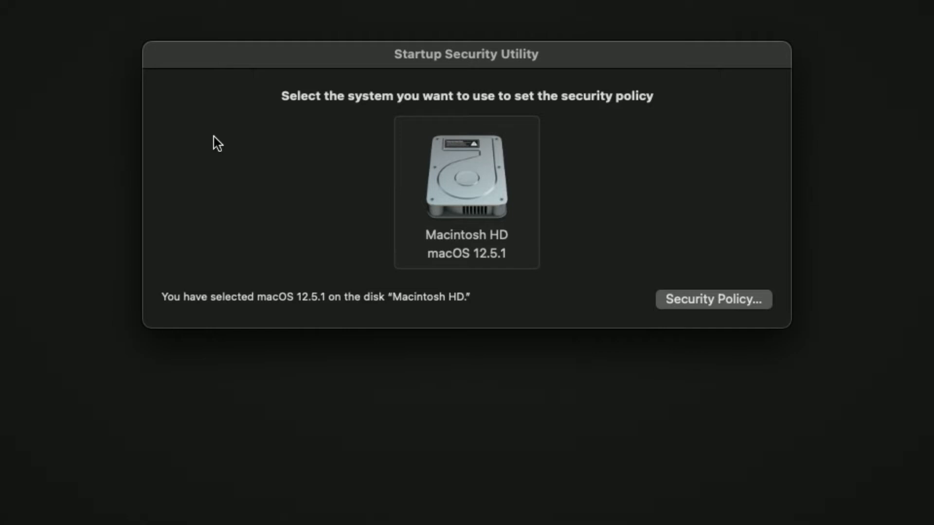
pyautogui.moveTo(401, 170)
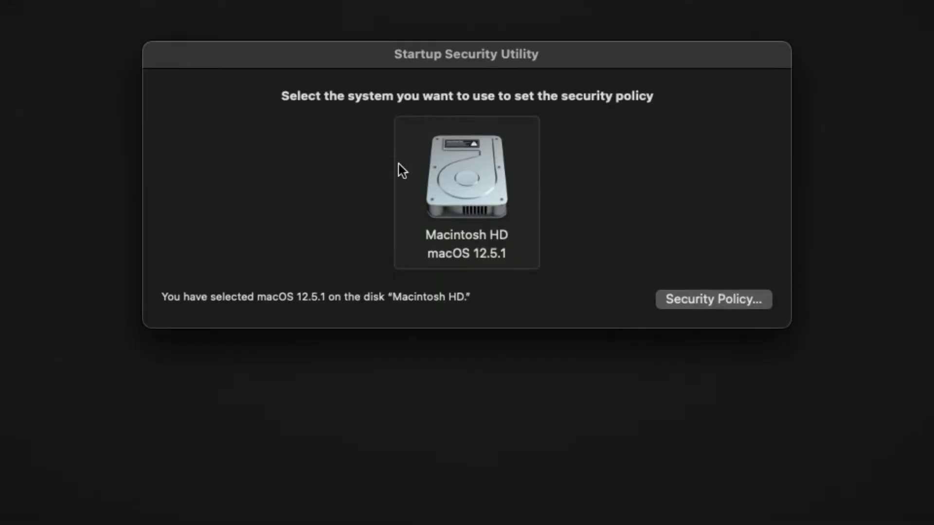
pyautogui.moveTo(605, 250)
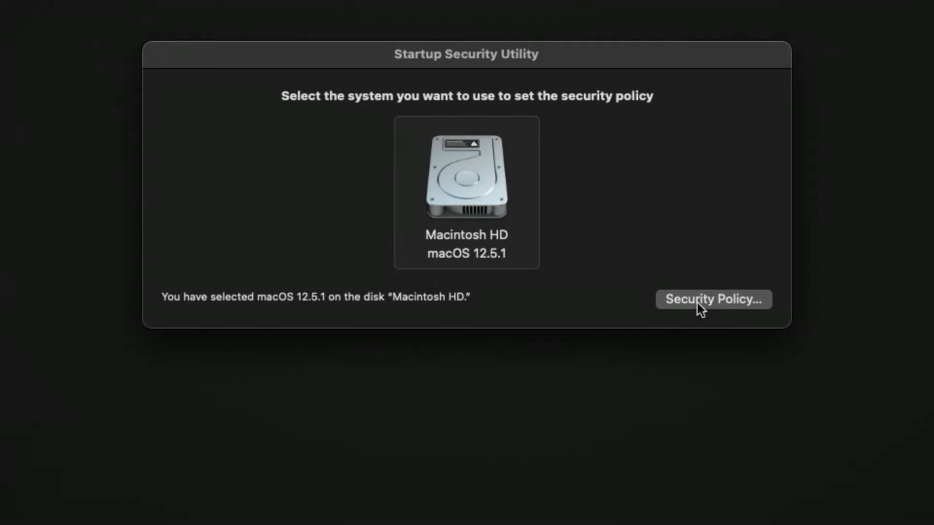
# - Set Macintosh HD's security policy to Reduced Security with user management of kernel extensions allowed
pyautogui.click(713, 298)
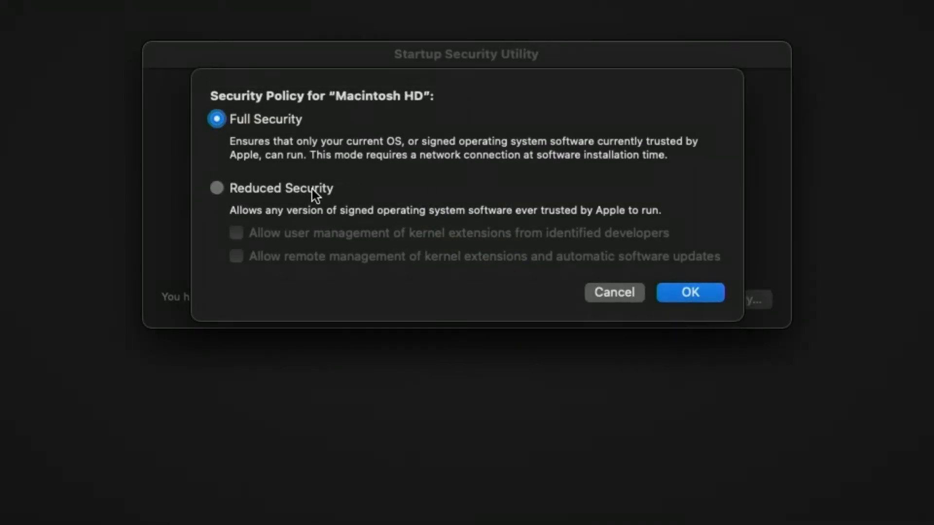
pyautogui.click(216, 187)
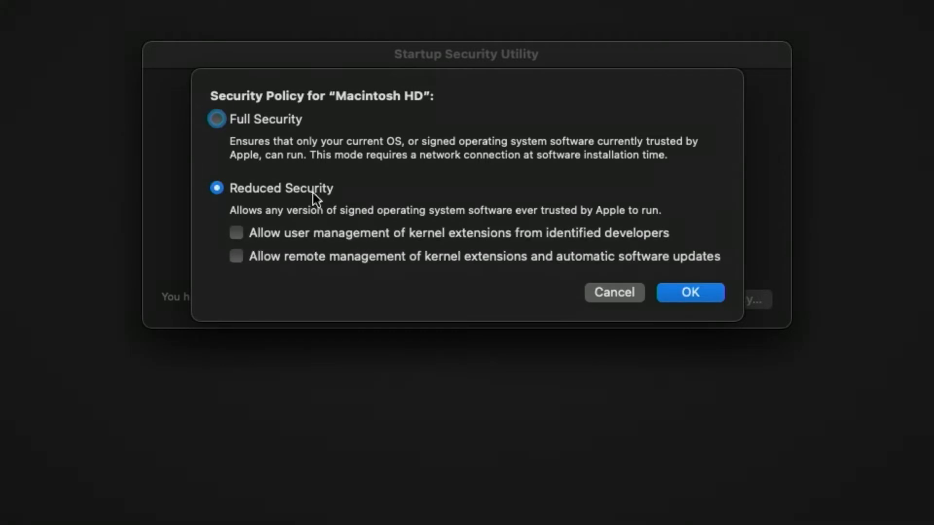
pyautogui.moveTo(322, 239)
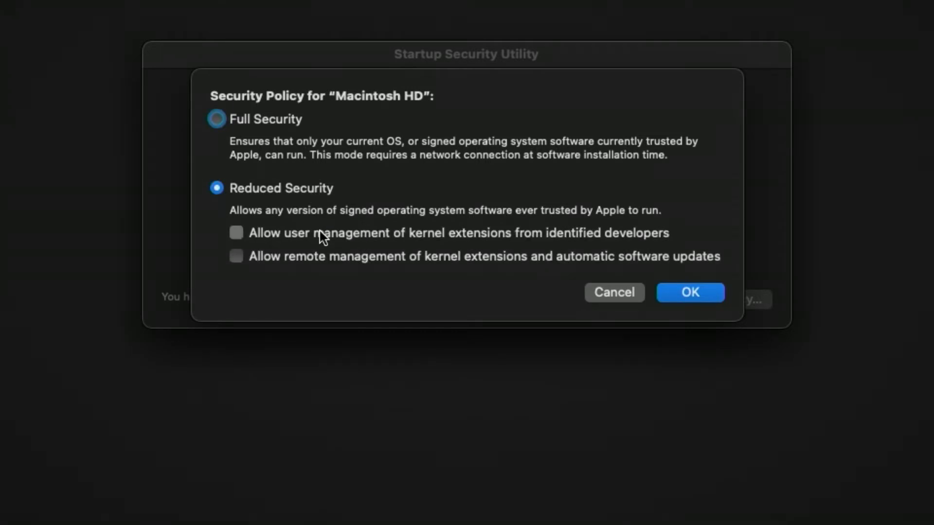
pyautogui.click(236, 232)
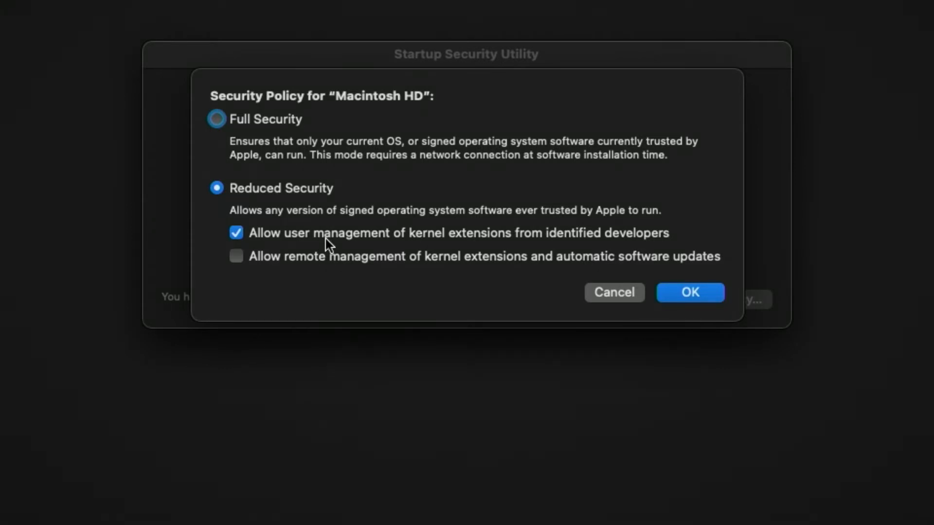
pyautogui.moveTo(503, 254)
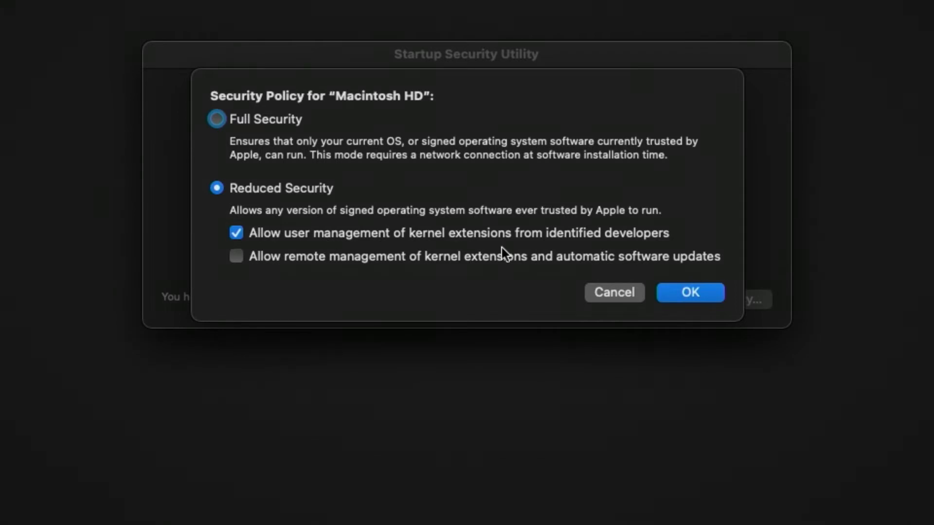
pyautogui.click(689, 293)
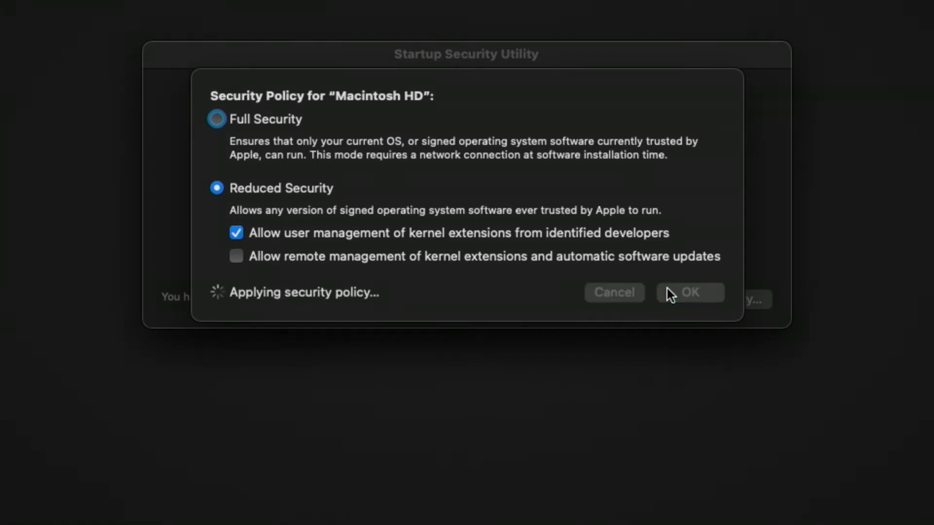
pyautogui.click(688, 293)
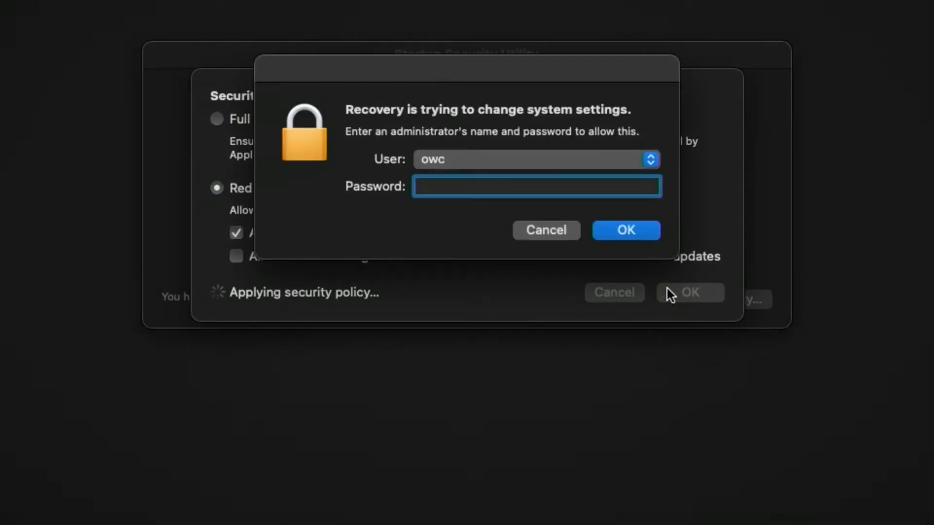
# - Authorise the new security policy with the administrator password
pyautogui.write('••')
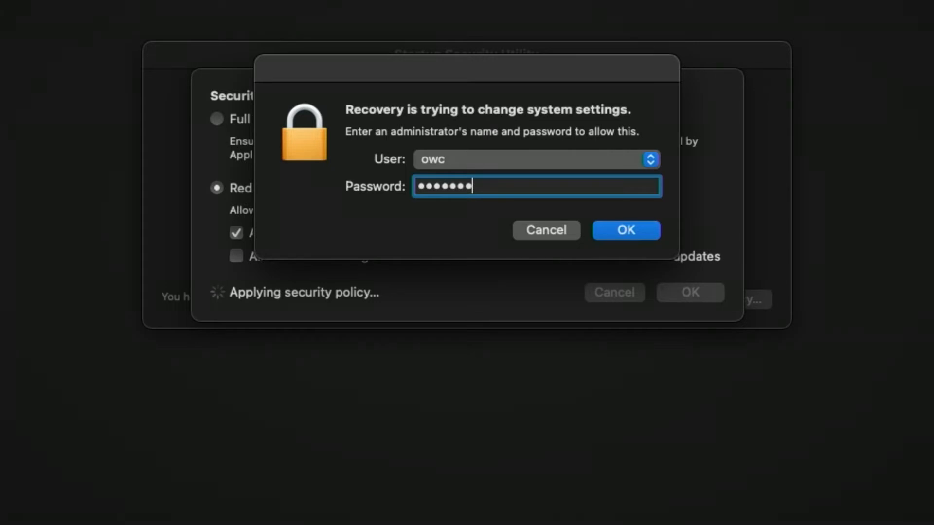
pyautogui.write('•')
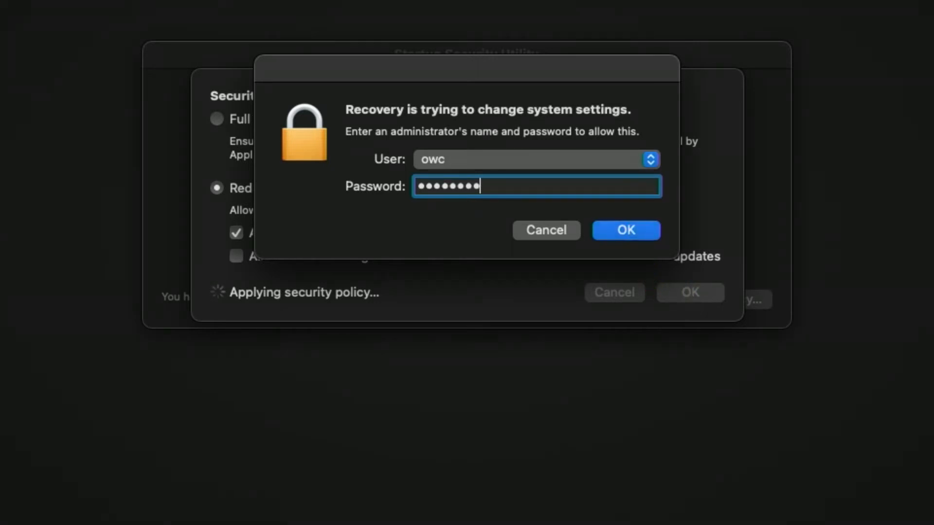
pyautogui.click(625, 229)
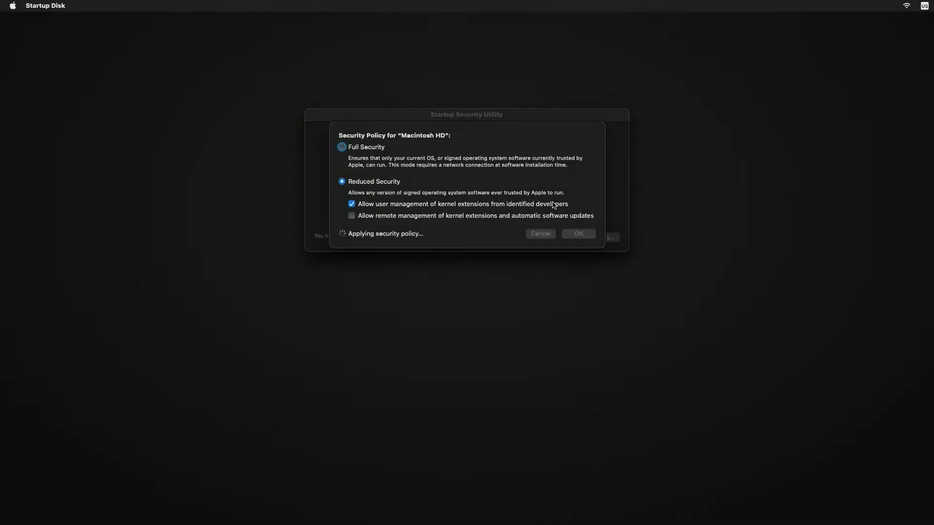
# - Restart the Mac from the Apple menu so it boots back into macOS
pyautogui.click(577, 234)
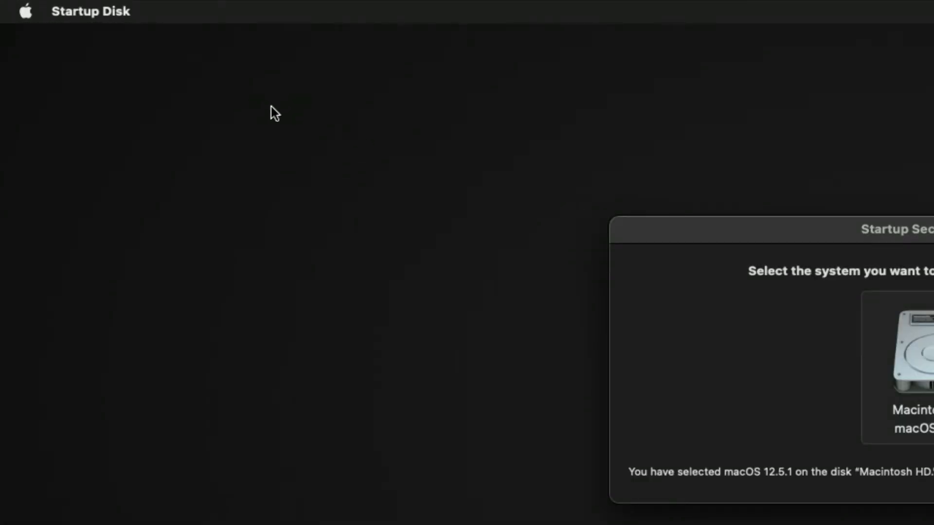
pyautogui.click(24, 11)
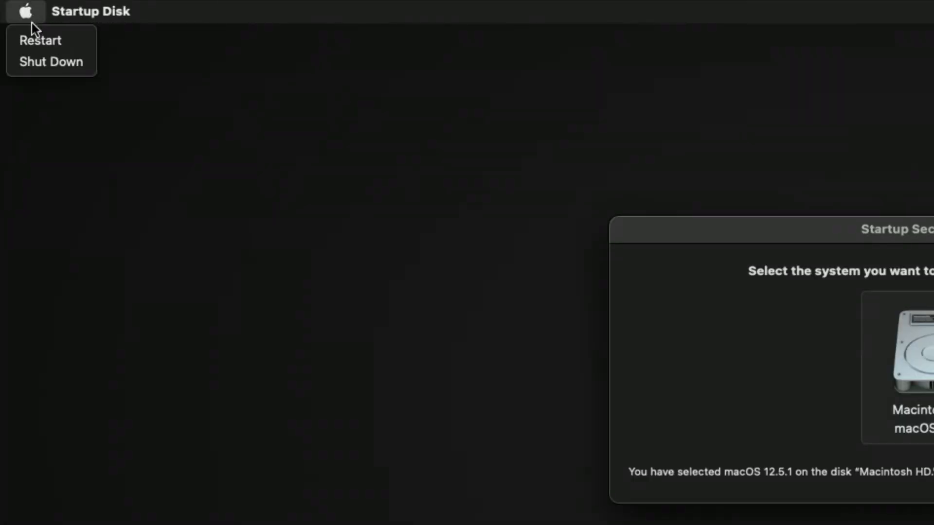
pyautogui.click(232, 505)
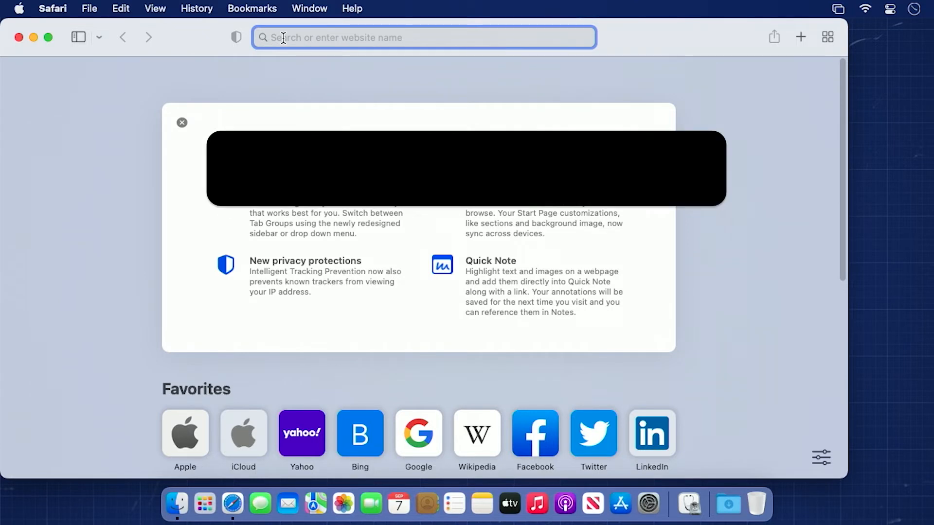
pyautogui.write('www.soft')
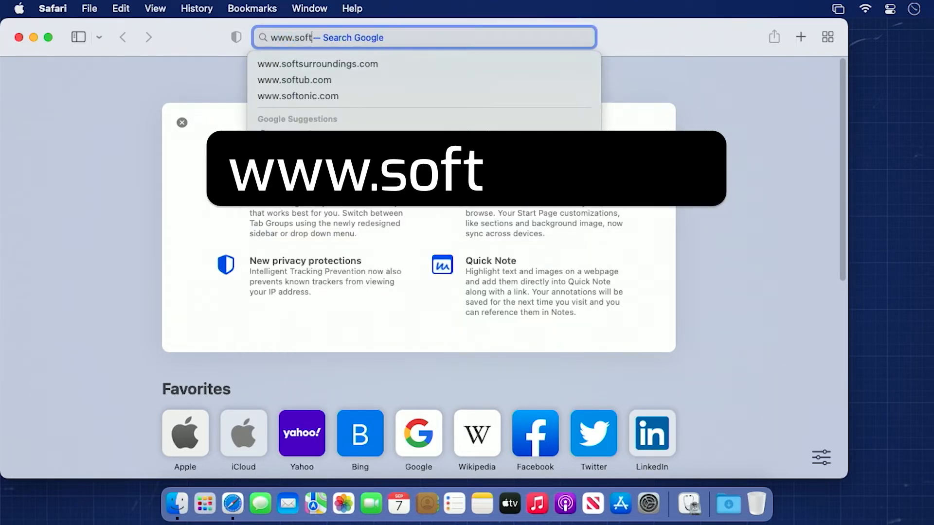
pyautogui.write('raid.com')
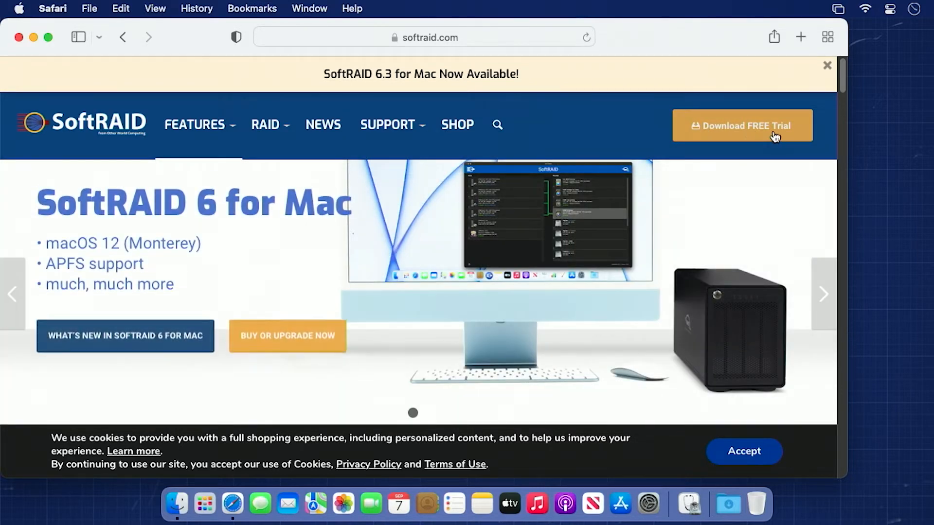
pyautogui.click(742, 125)
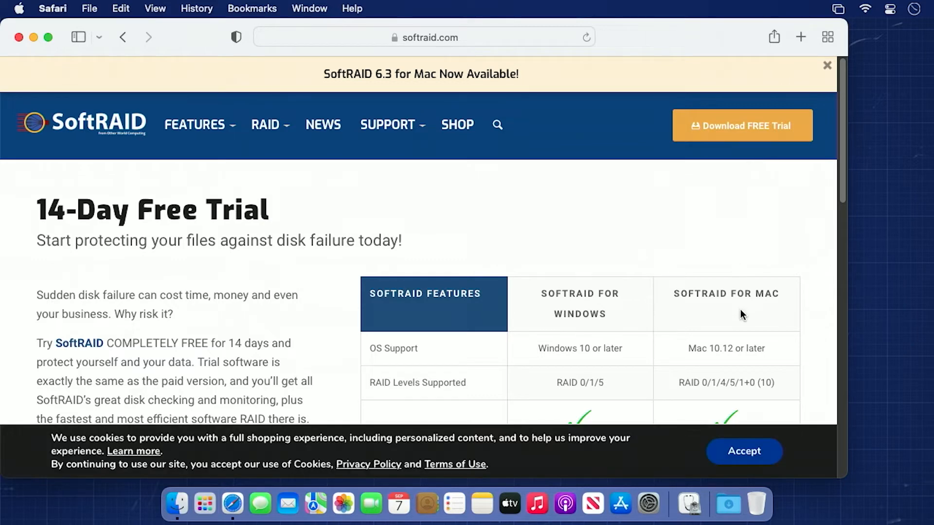
pyautogui.scroll(-3)
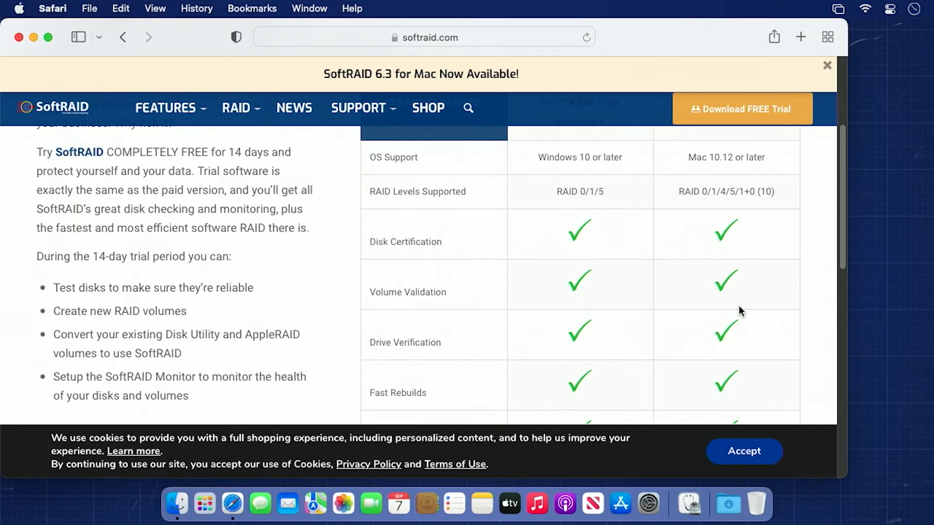
pyautogui.scroll(-3)
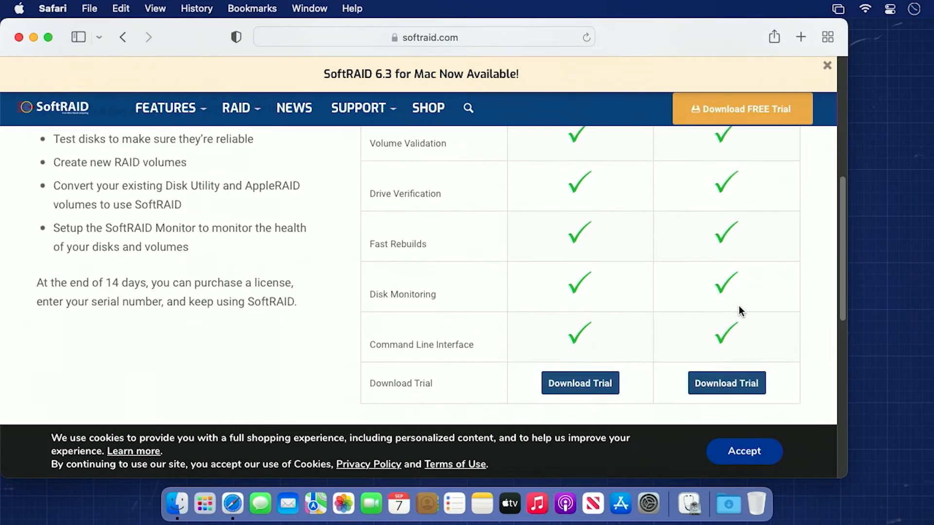
pyautogui.scroll(-3)
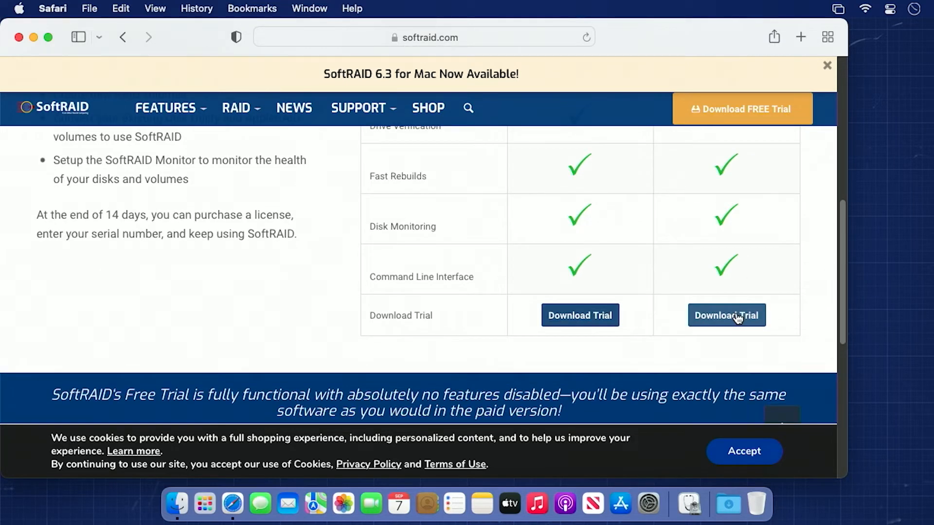
# - Start the SoftRAID Mac trial download, allowing downloads from softraid.com
pyautogui.click(726, 315)
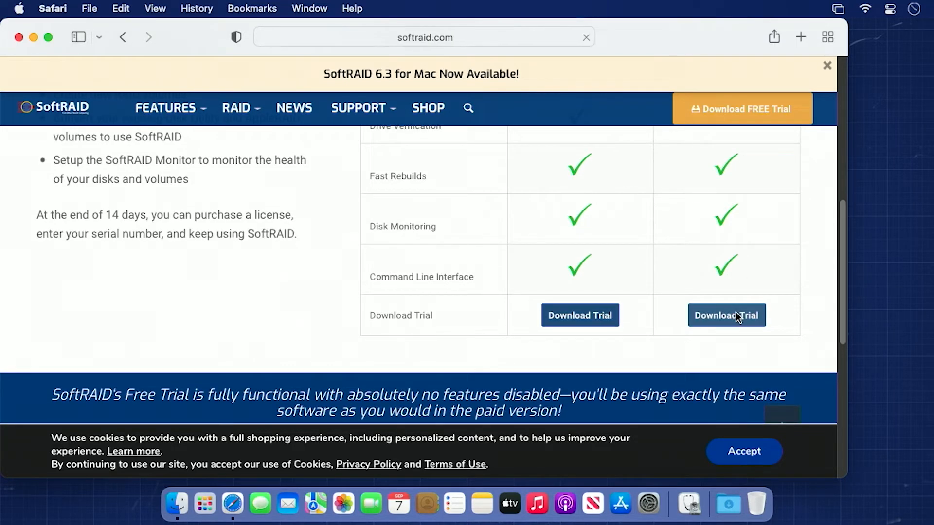
pyautogui.click(725, 315)
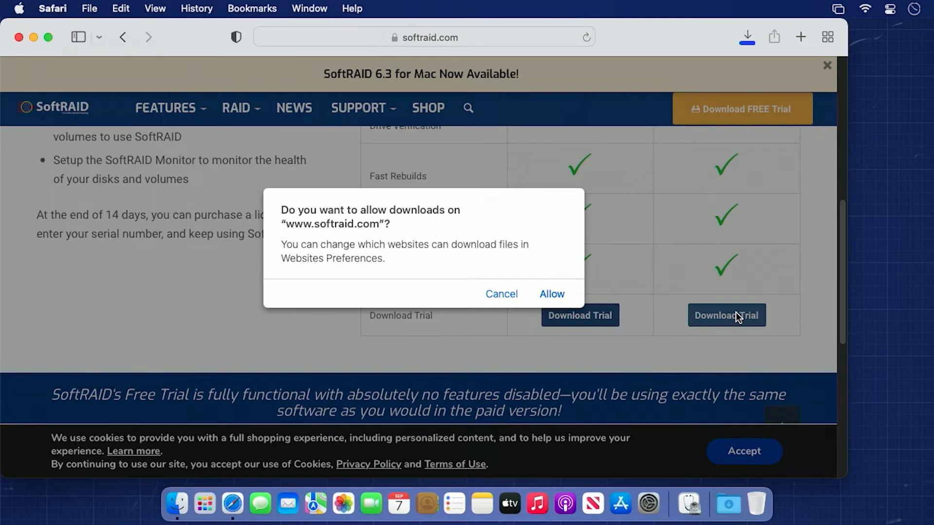
pyautogui.moveTo(689, 304)
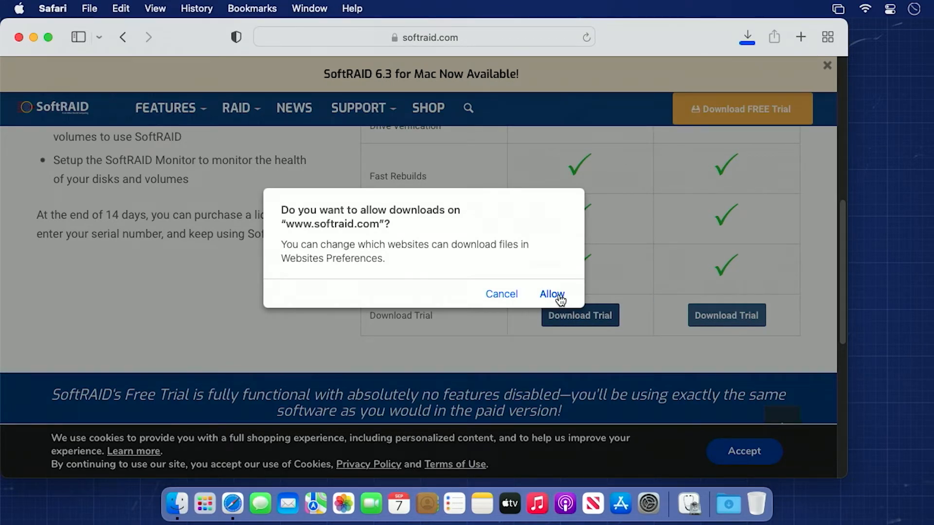
pyautogui.click(551, 294)
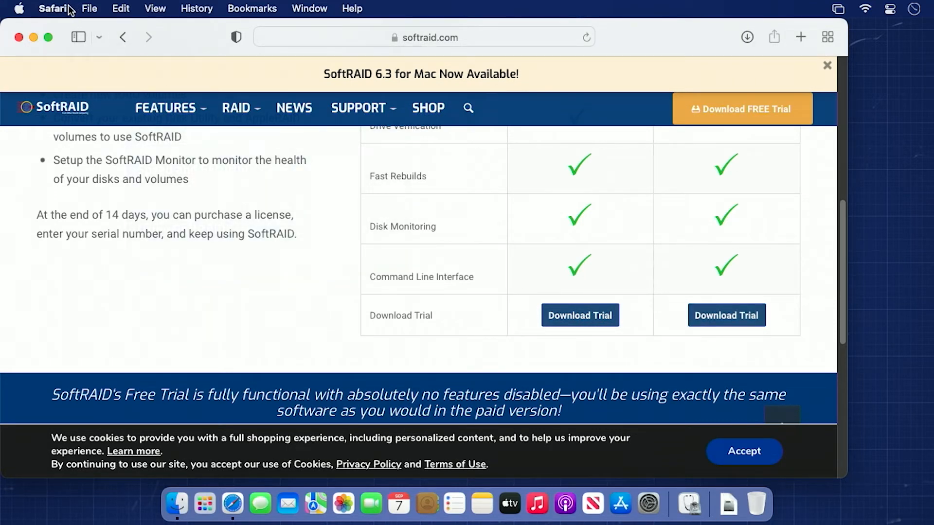
pyautogui.click(52, 8)
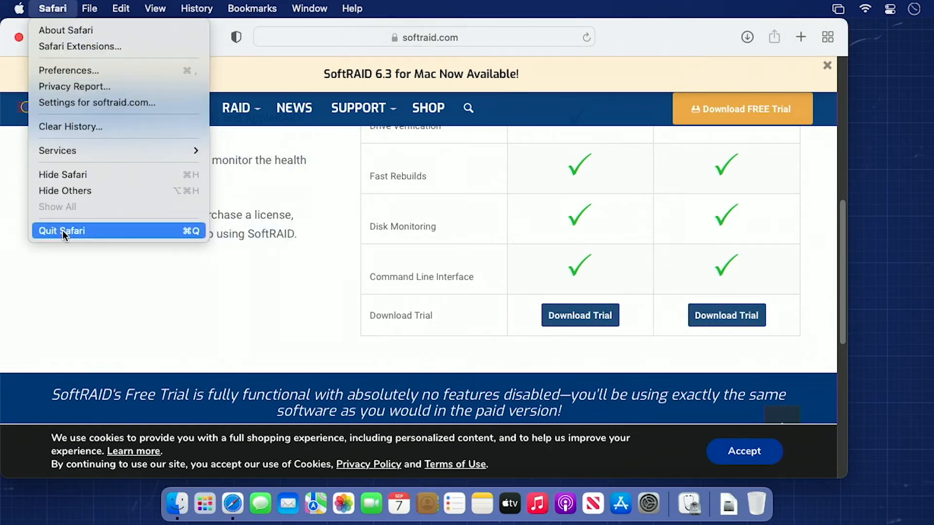
# - Quit Safari, open SoftRAID 6.3.dmg from Downloads and copy SoftRAID 6.3 into Applications
pyautogui.click(63, 231)
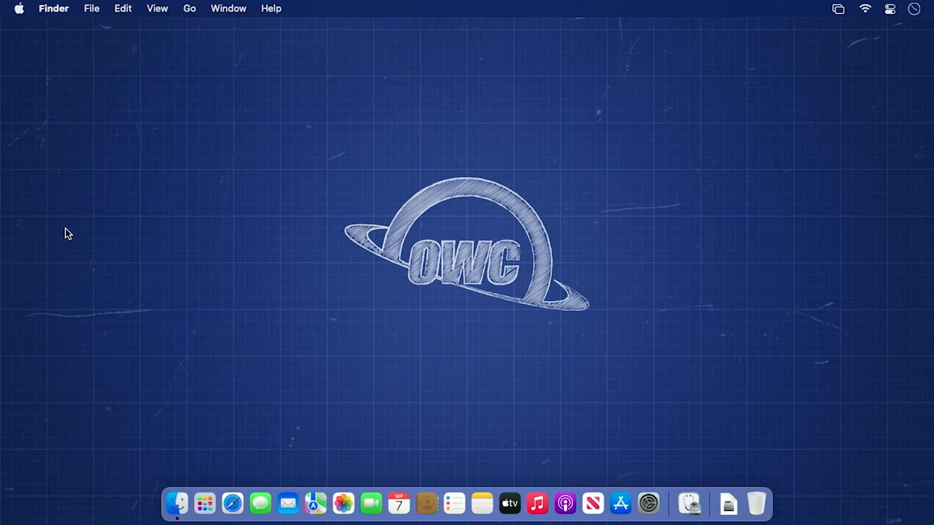
pyautogui.moveTo(728, 506)
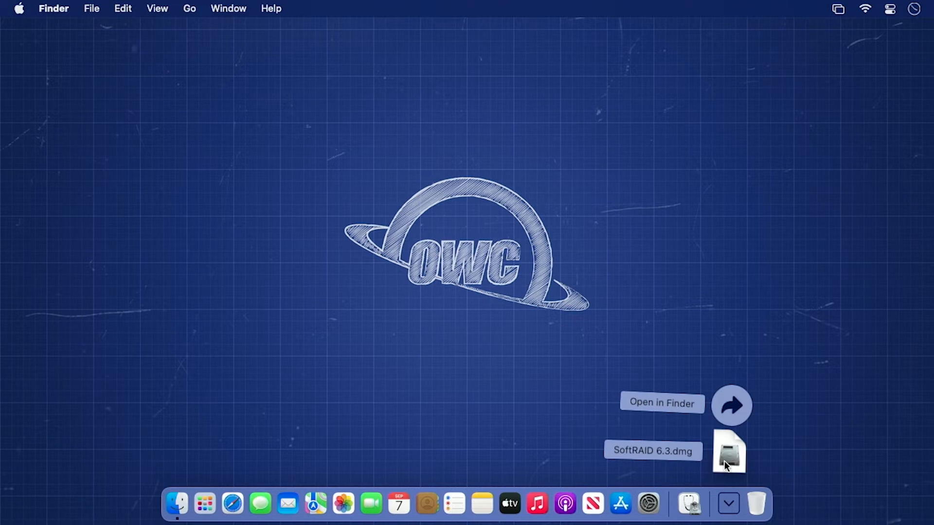
pyautogui.click(661, 402)
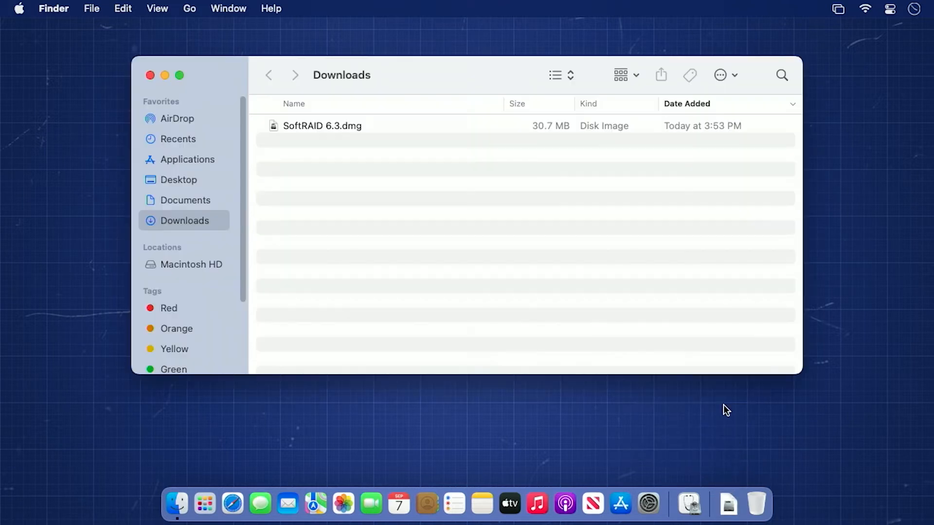
pyautogui.moveTo(298, 129)
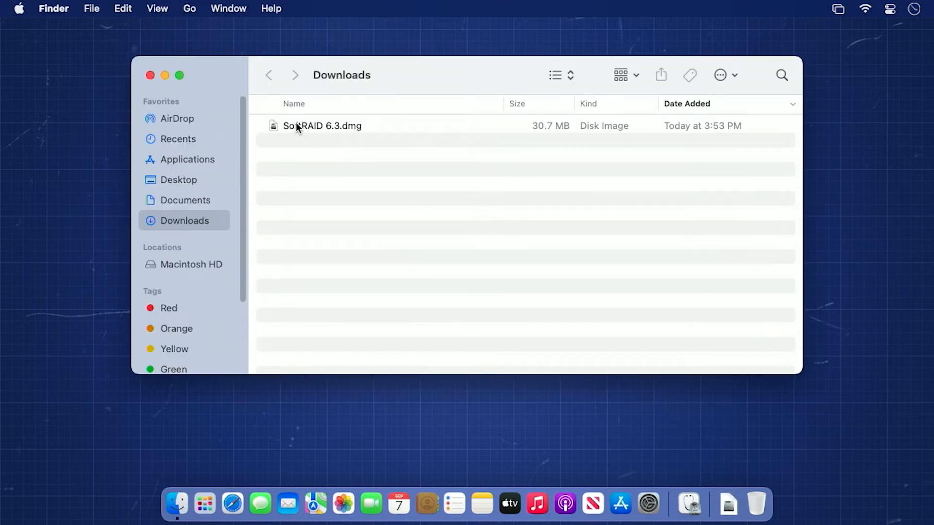
pyautogui.doubleClick(322, 125)
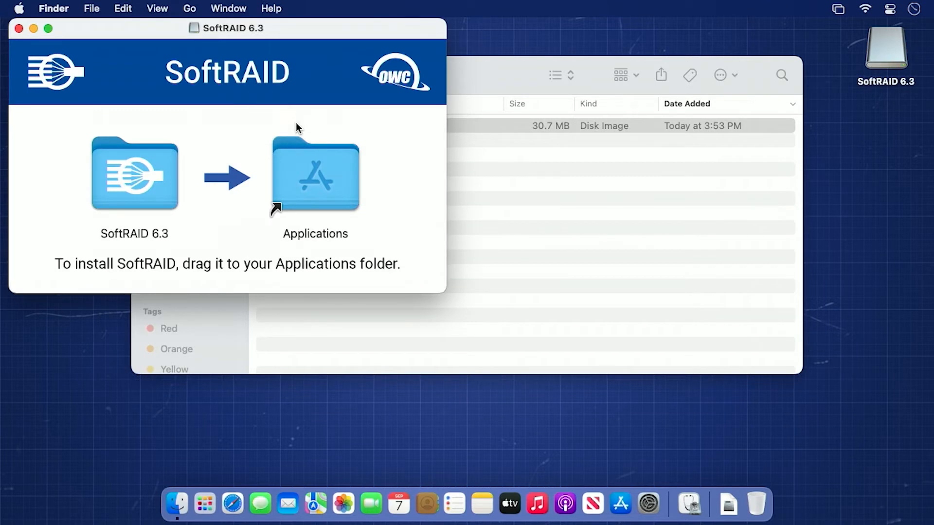
pyautogui.moveTo(138, 179)
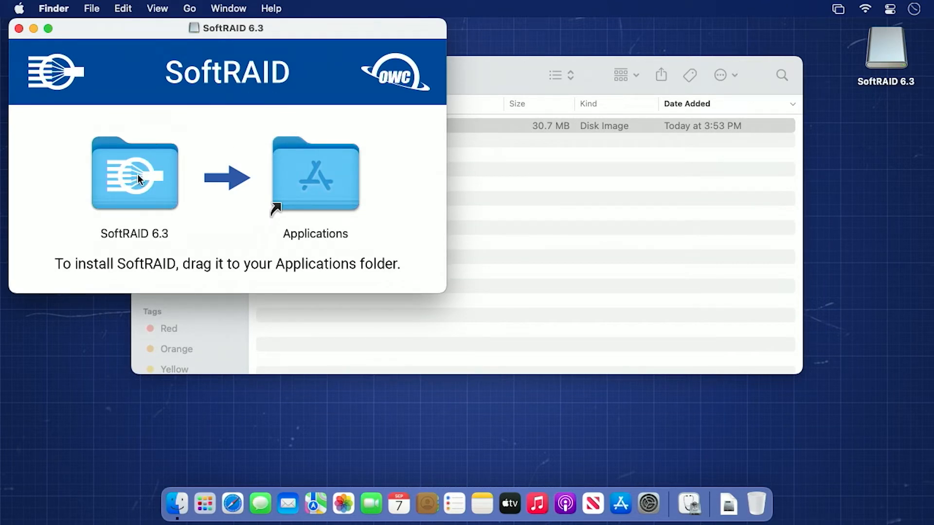
pyautogui.moveTo(134, 173); pyautogui.dragTo(171, 152)
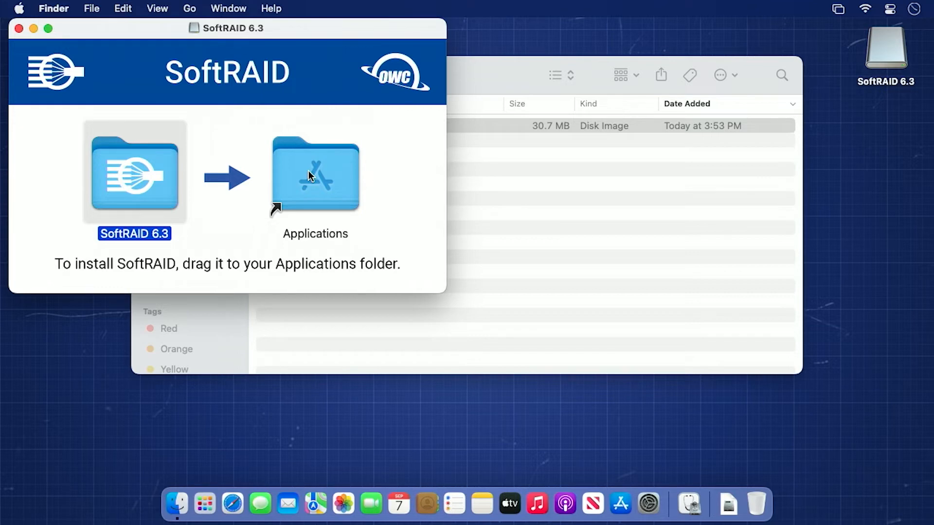
# - Launch the SoftRAID 6.3 app from the Applications folder
pyautogui.doubleClick(315, 173)
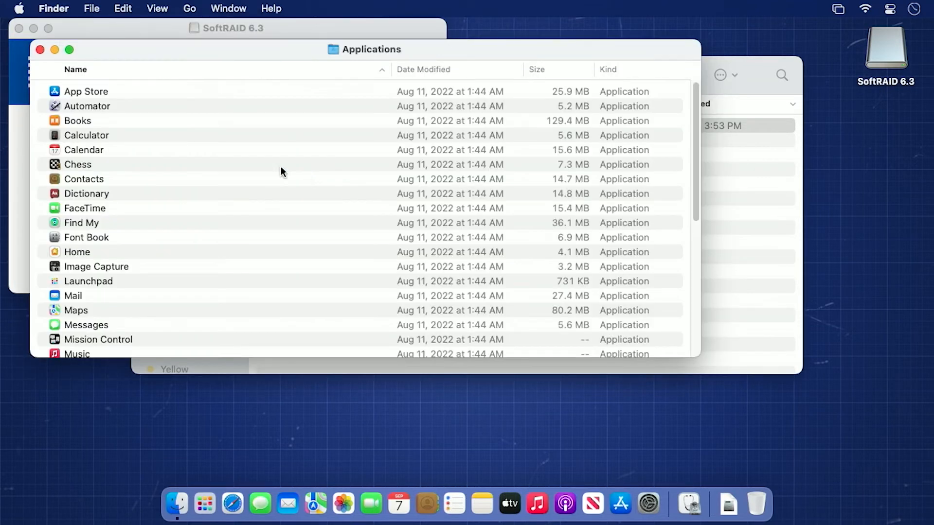
pyautogui.scroll(-3)
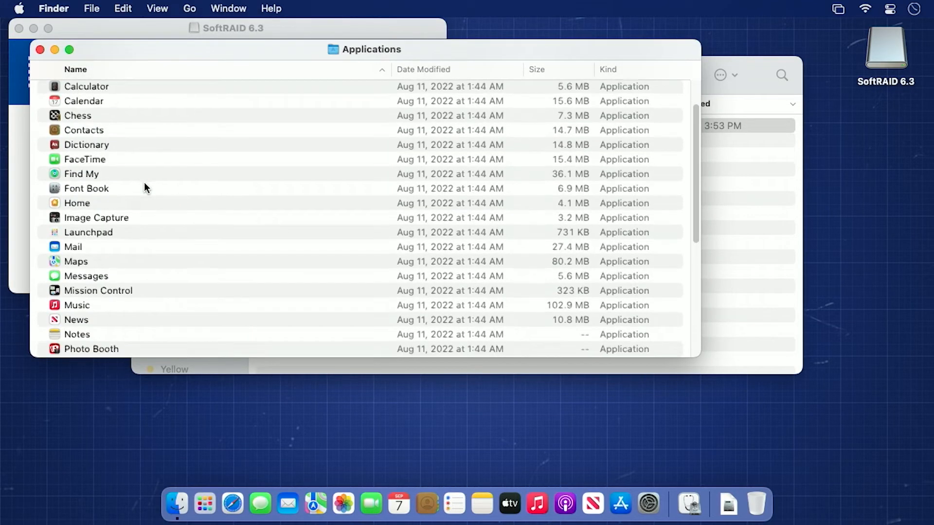
pyautogui.scroll(-3)
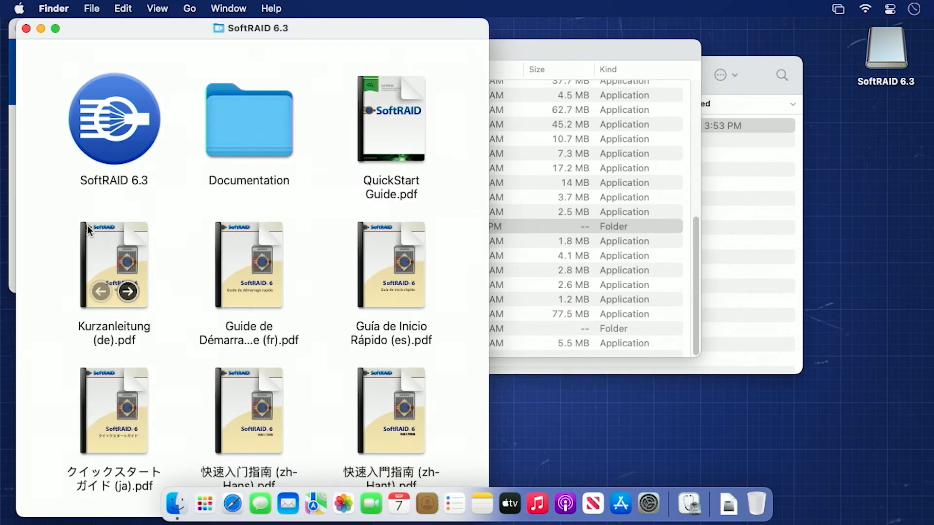
pyautogui.moveTo(97, 129)
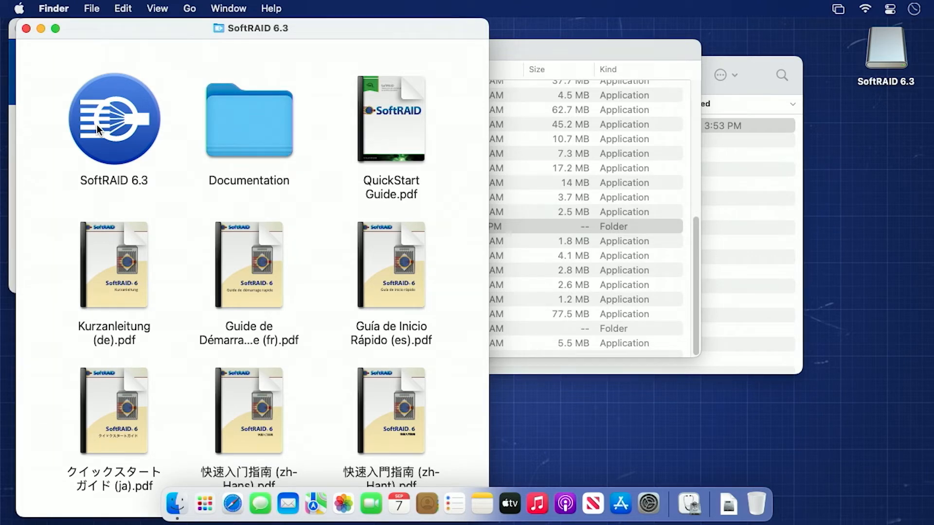
pyautogui.click(113, 118)
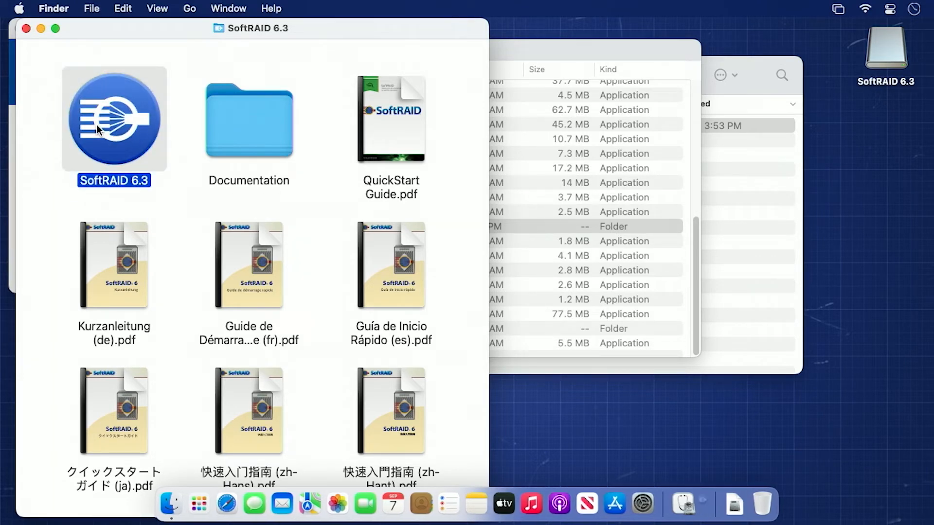
pyautogui.doubleClick(112, 119)
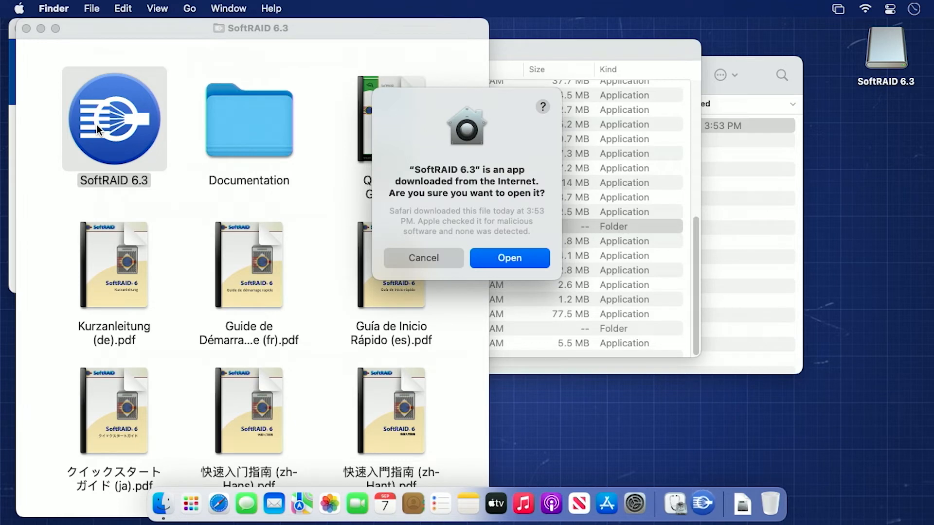
pyautogui.moveTo(210, 142)
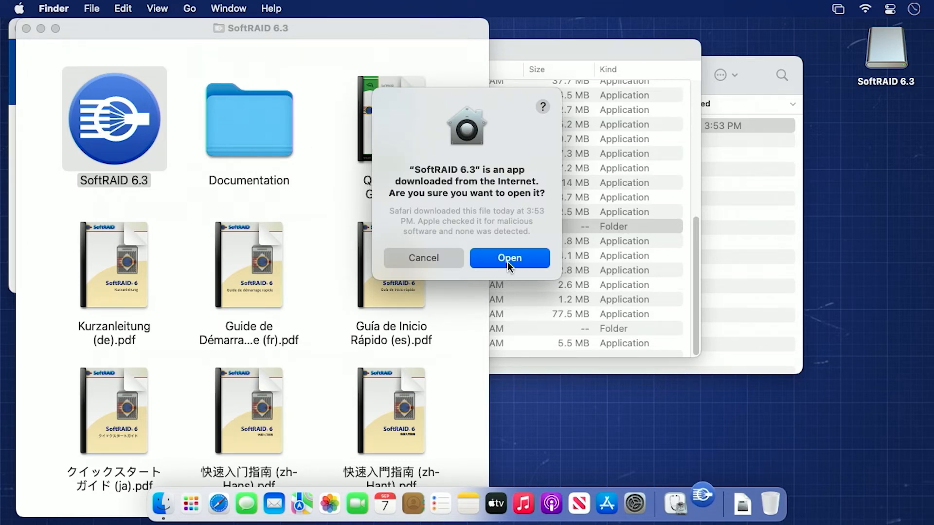
# - Open the downloaded app, install the helper tool with the password, accept the license and send system info
pyautogui.click(509, 258)
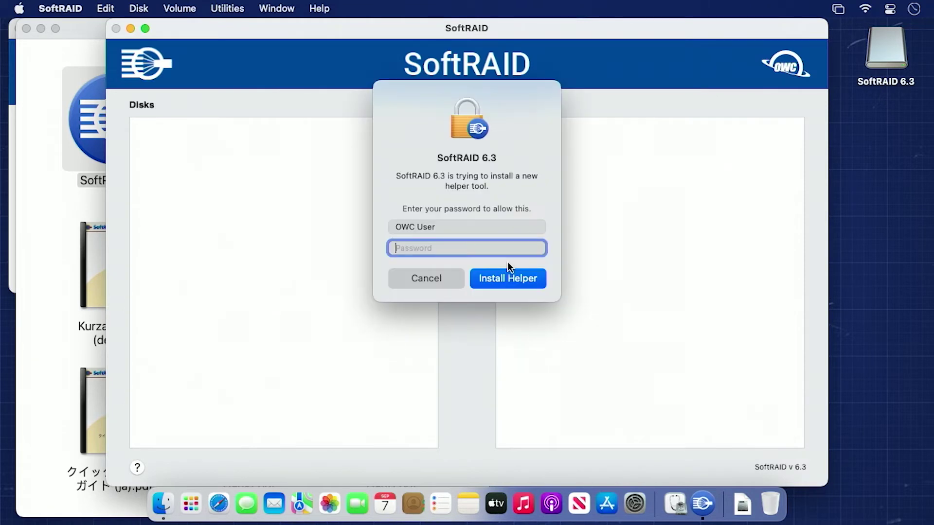
pyautogui.moveTo(457, 247)
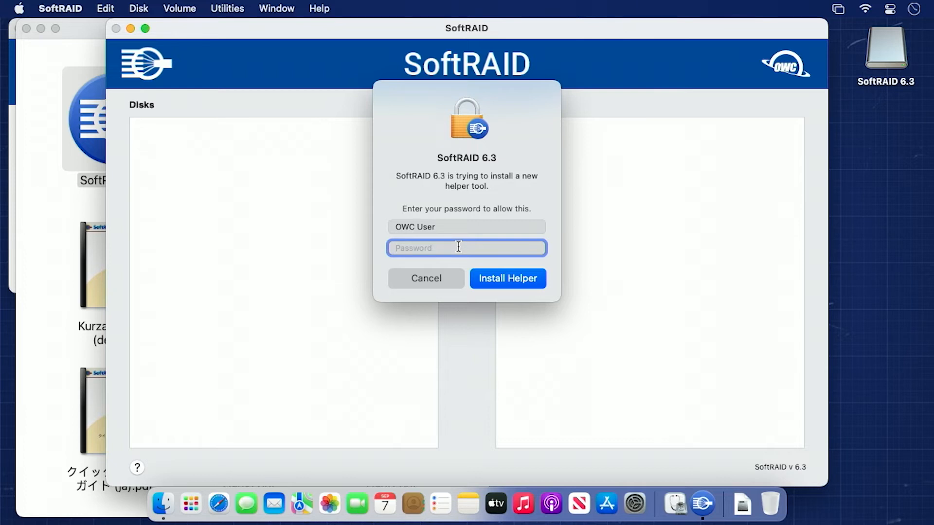
pyautogui.write('•••')
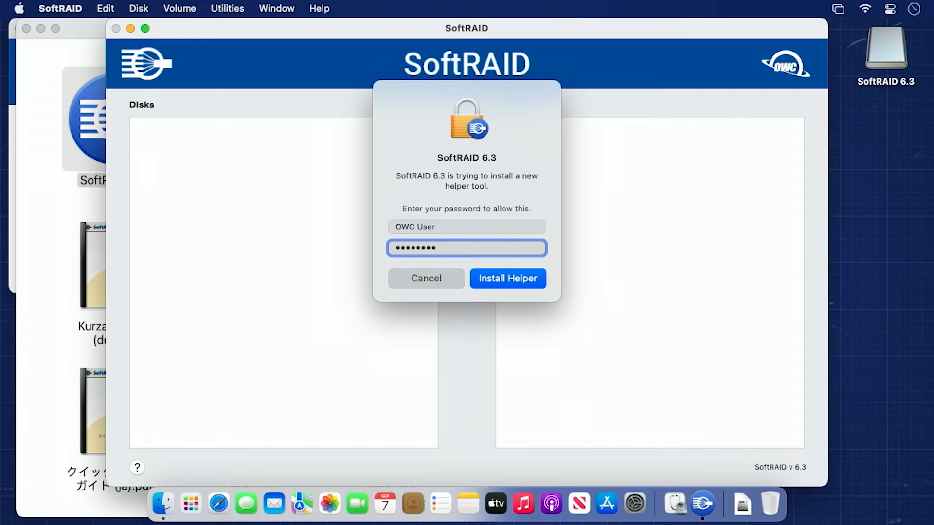
pyautogui.click(507, 278)
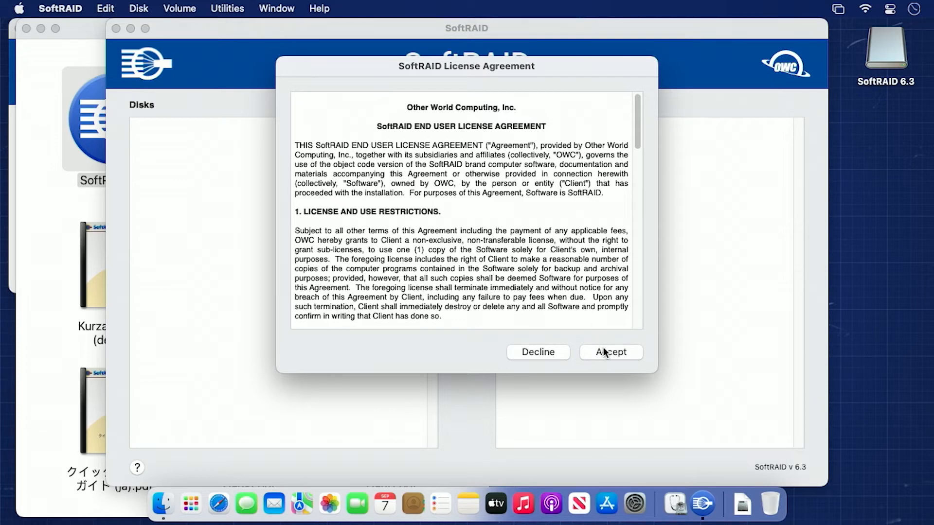
pyautogui.click(610, 352)
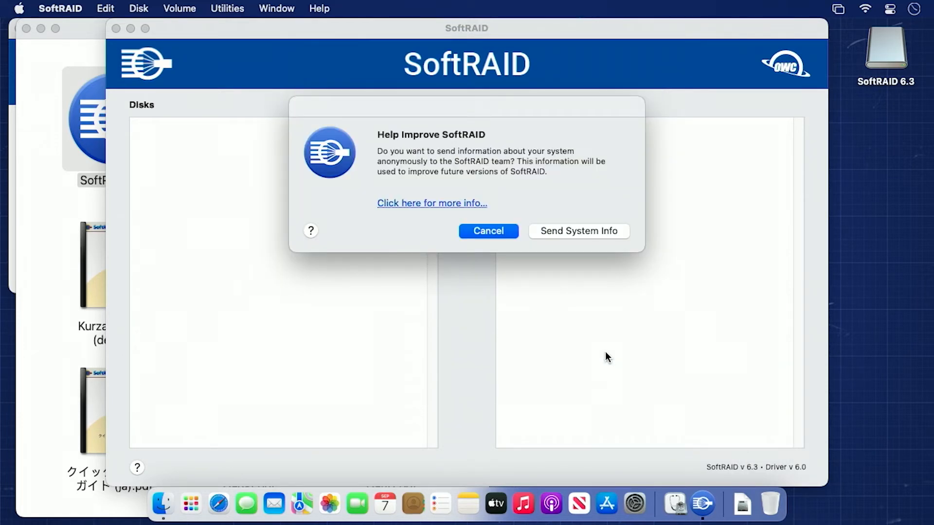
pyautogui.moveTo(577, 239)
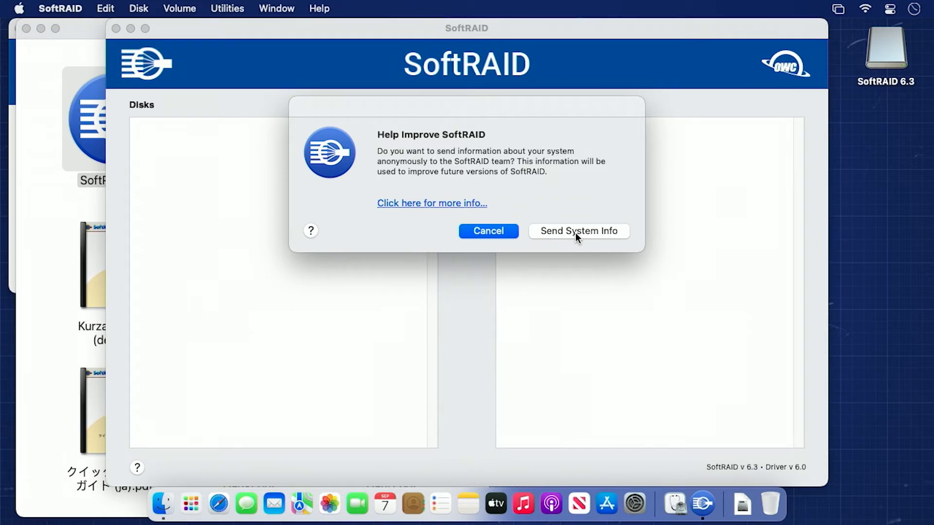
pyautogui.click(578, 232)
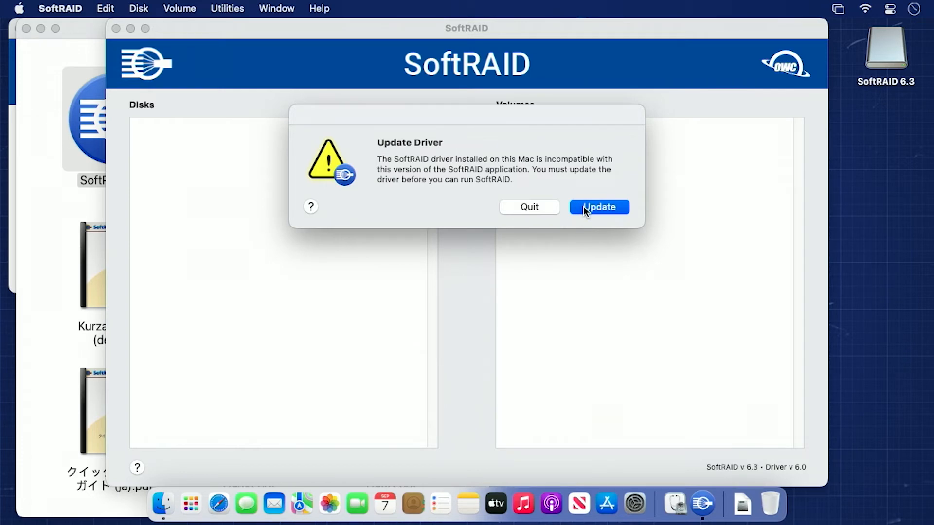
# - Update the SoftRAID driver and head to Security Preferences for the system extension approval
pyautogui.click(598, 206)
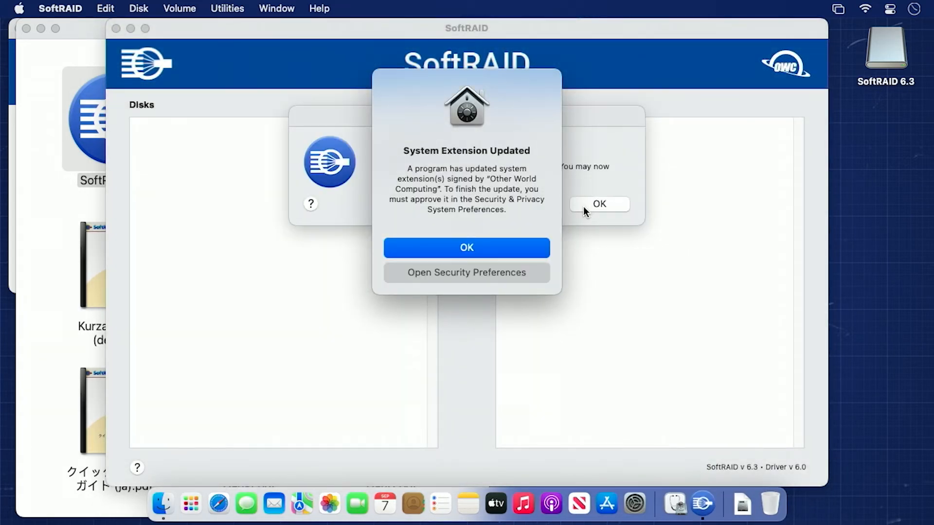
pyautogui.moveTo(506, 280)
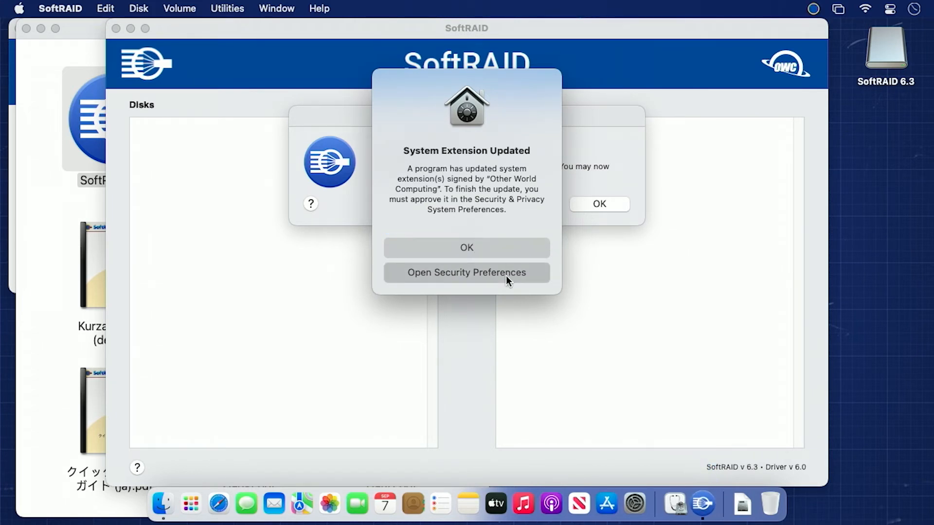
pyautogui.click(466, 272)
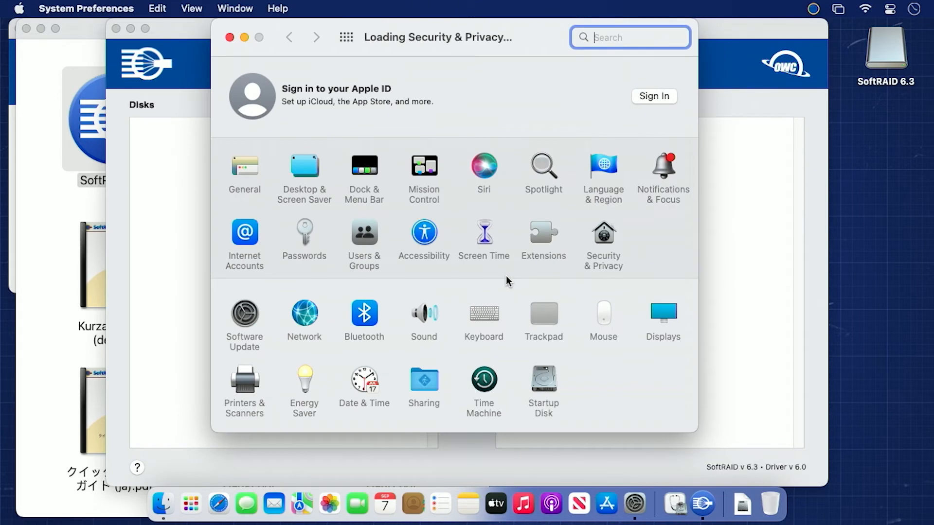
# - Open Security & Privacy, dismiss the SoftRAID Free Trial notice and unlock the pane with the password
pyautogui.click(602, 233)
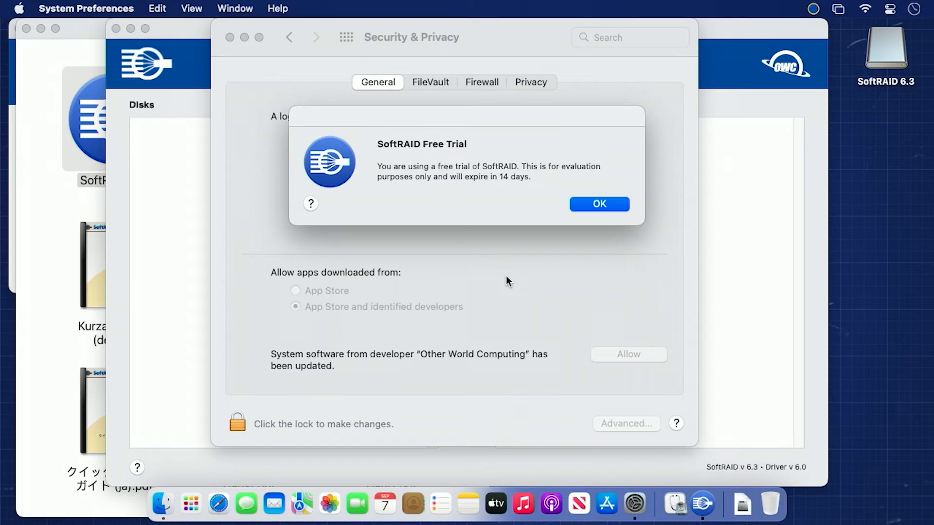
pyautogui.moveTo(614, 179)
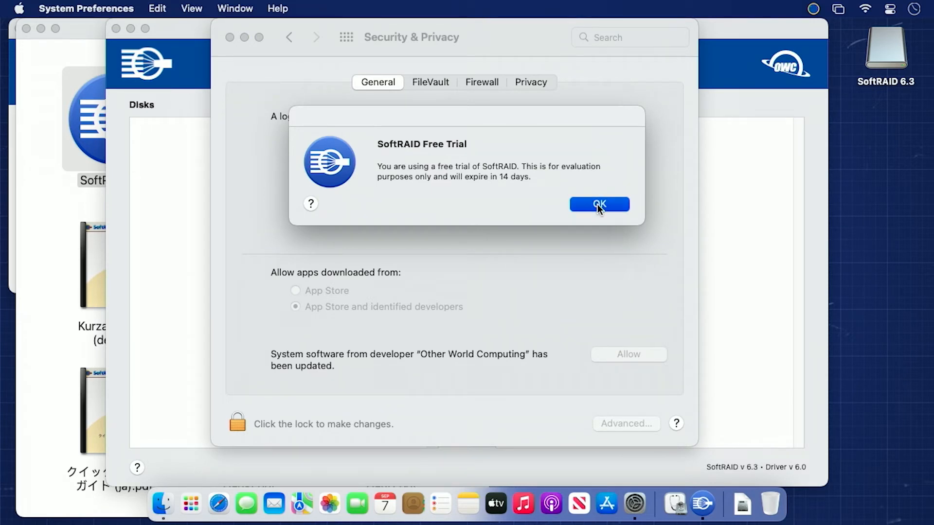
pyautogui.click(598, 204)
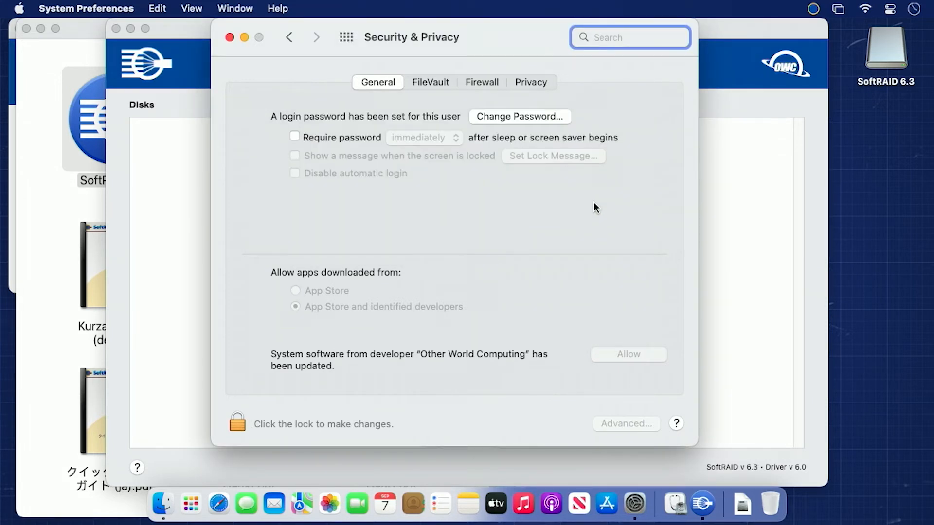
pyautogui.moveTo(578, 204)
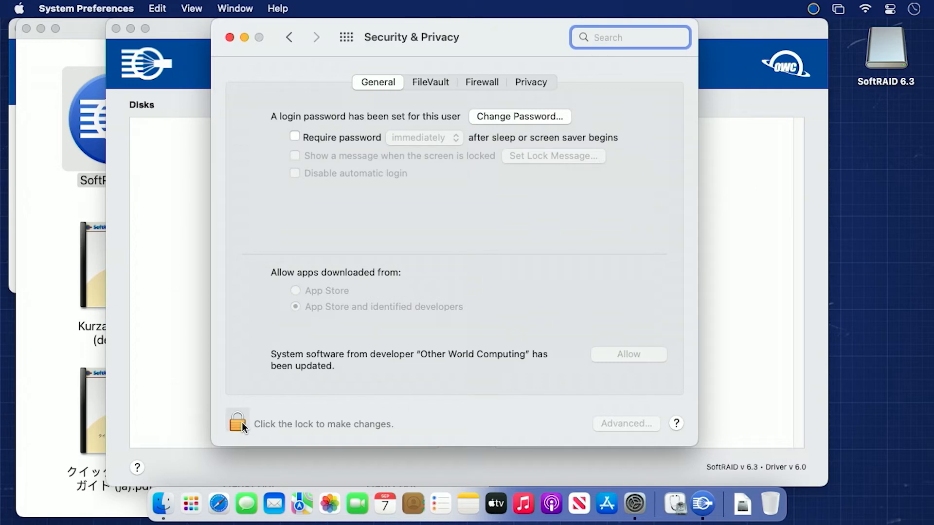
pyautogui.click(237, 423)
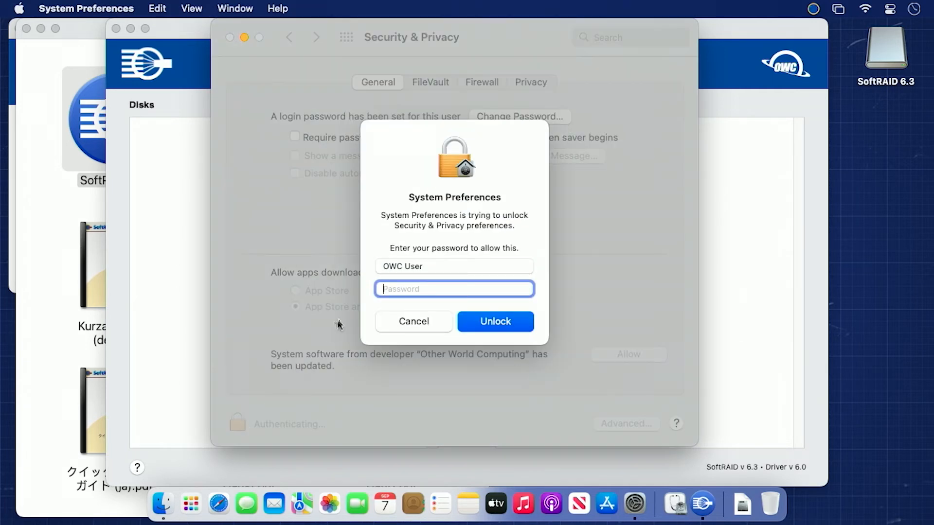
pyautogui.write('••')
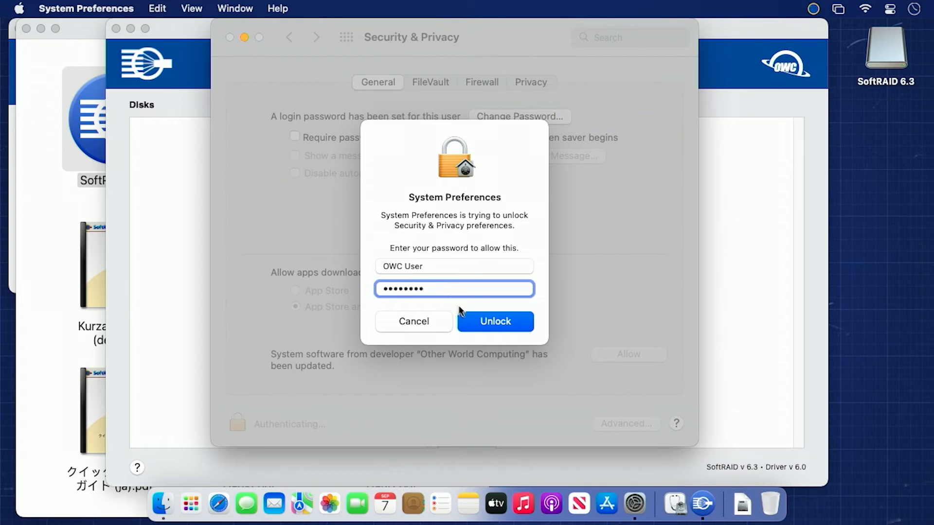
pyautogui.click(494, 321)
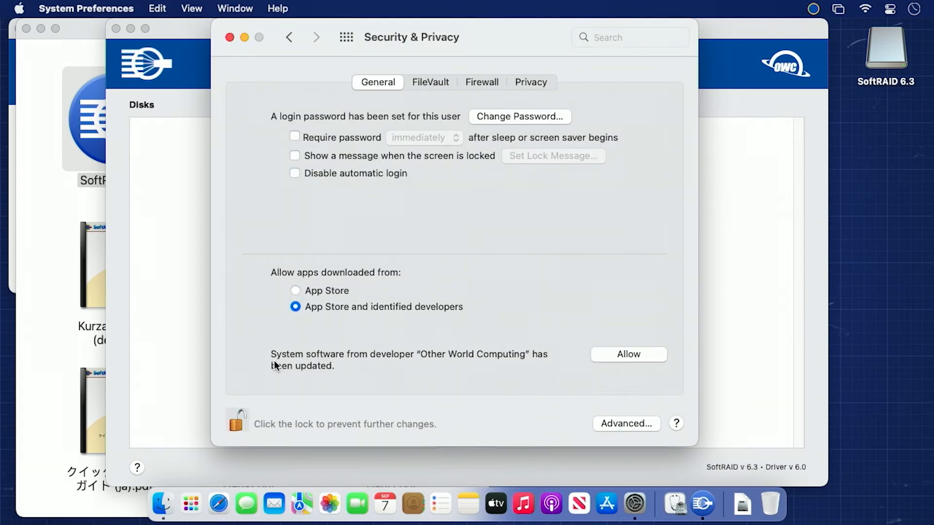
pyautogui.moveTo(514, 364)
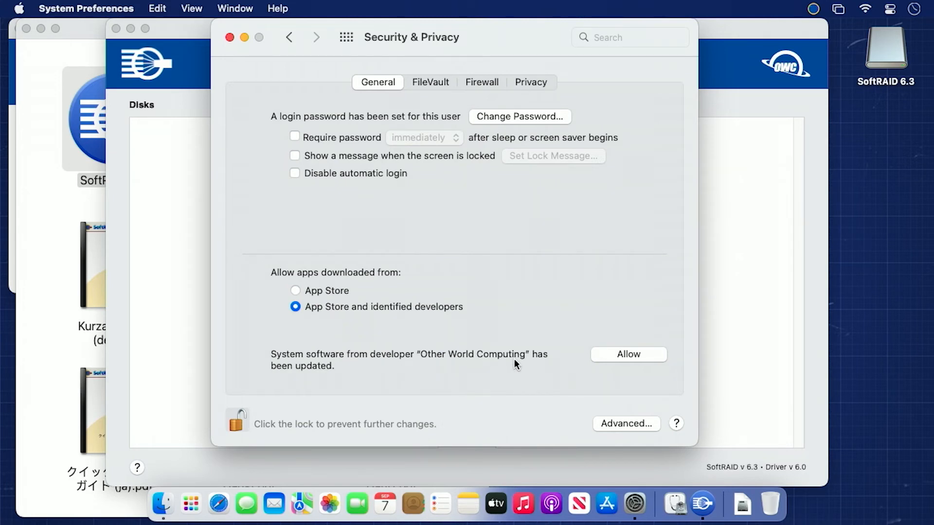
pyautogui.moveTo(529, 366)
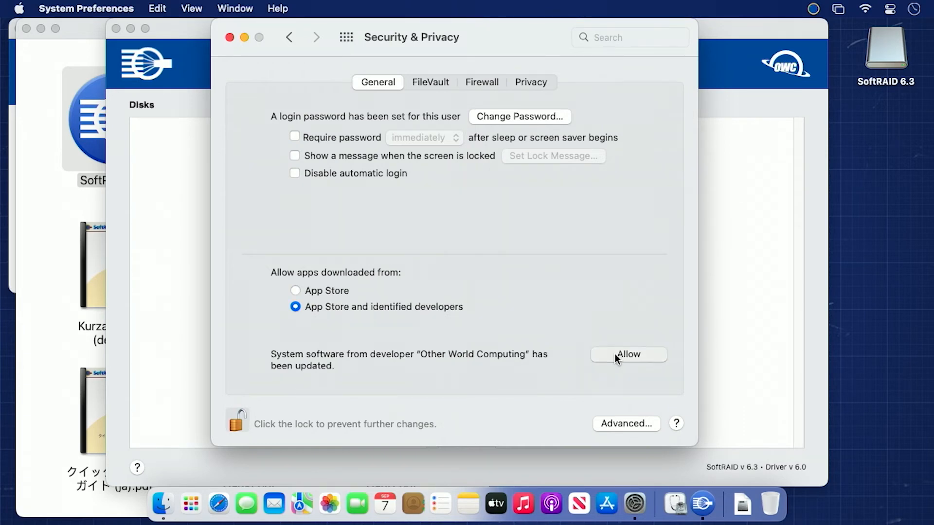
# - Allow the Other World Computing system software and restart the Mac
pyautogui.click(627, 354)
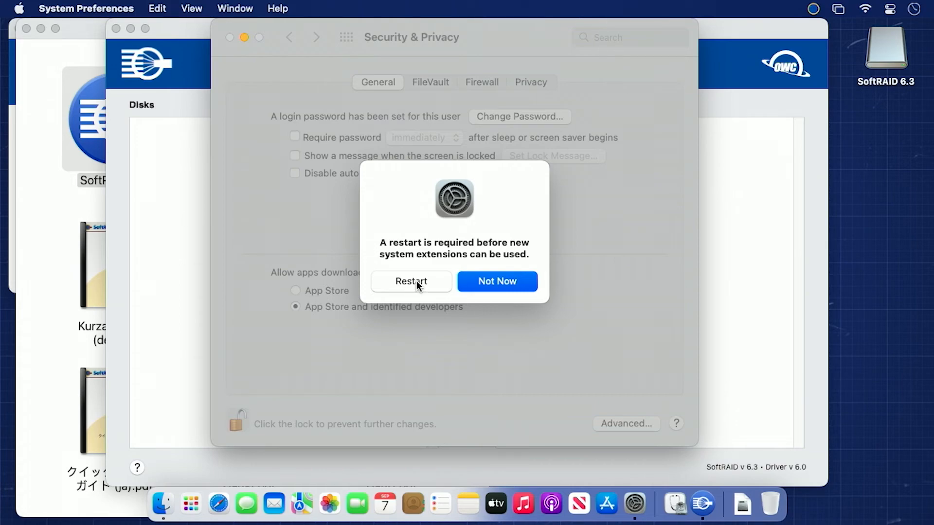
pyautogui.click(497, 281)
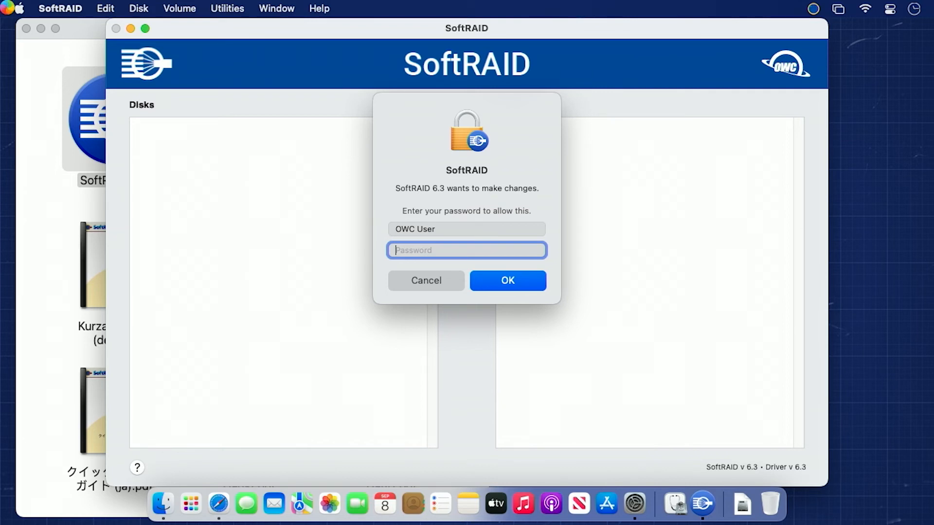
# - Authorise SoftRAID with the password, untick 'Show this window when SoftRAID opens' and close the Welcome window
pyautogui.write('•••')
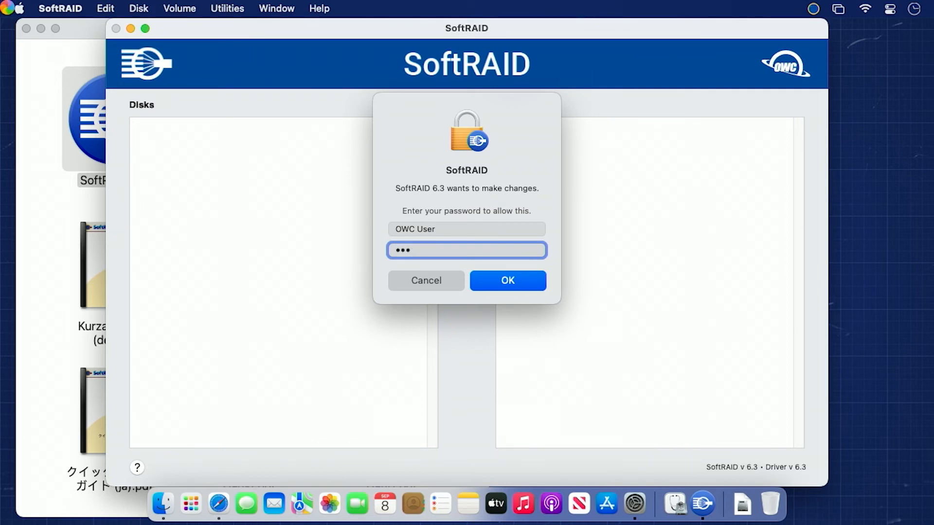
pyautogui.write('password')
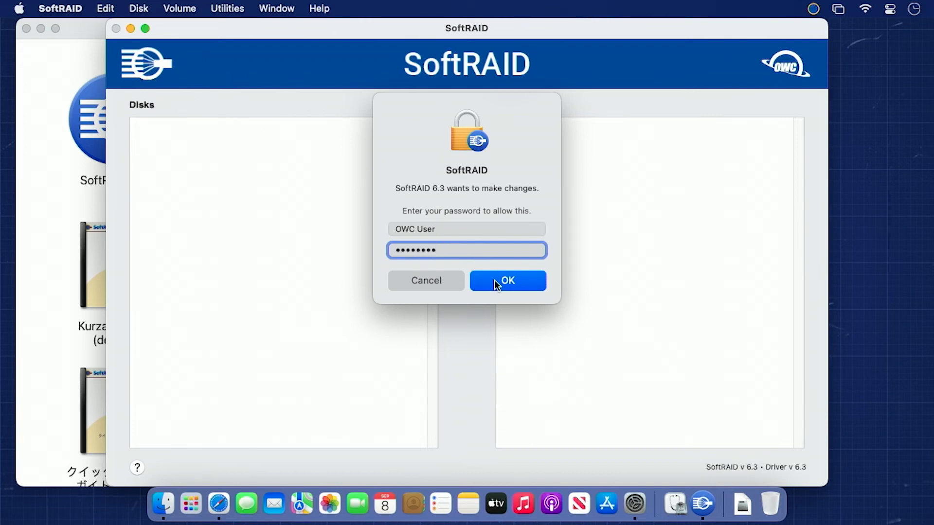
pyautogui.click(506, 280)
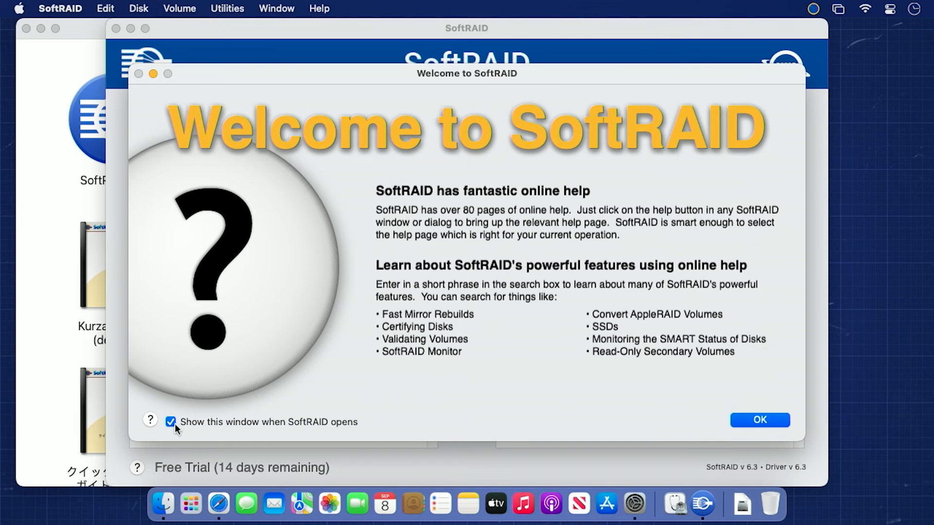
pyautogui.click(171, 421)
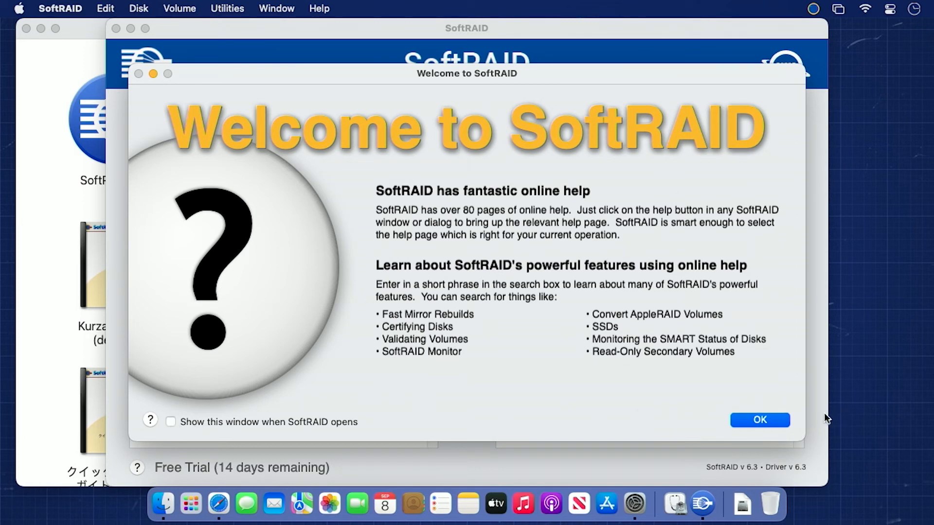
pyautogui.click(759, 420)
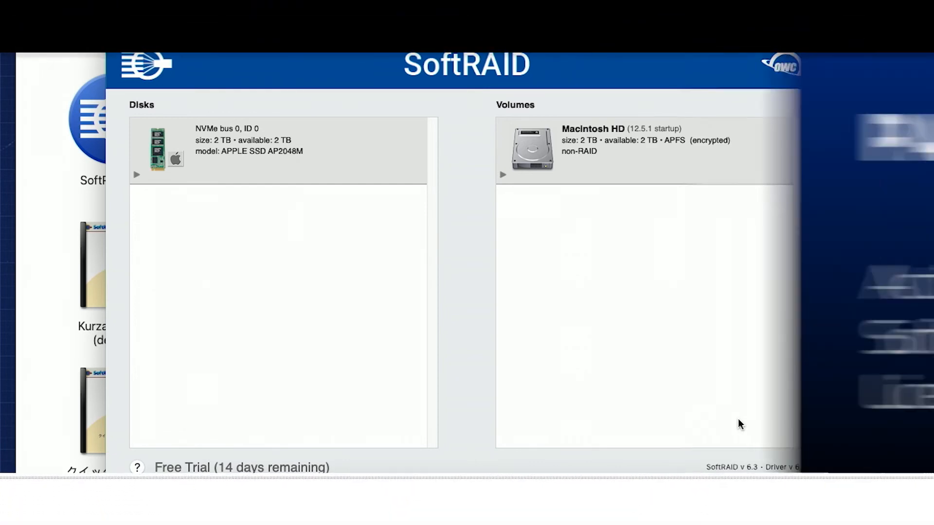
# - Enter the serial number and Mac nickname, activate the Pro license and dismiss the activation notice
pyautogui.click(60, 8)
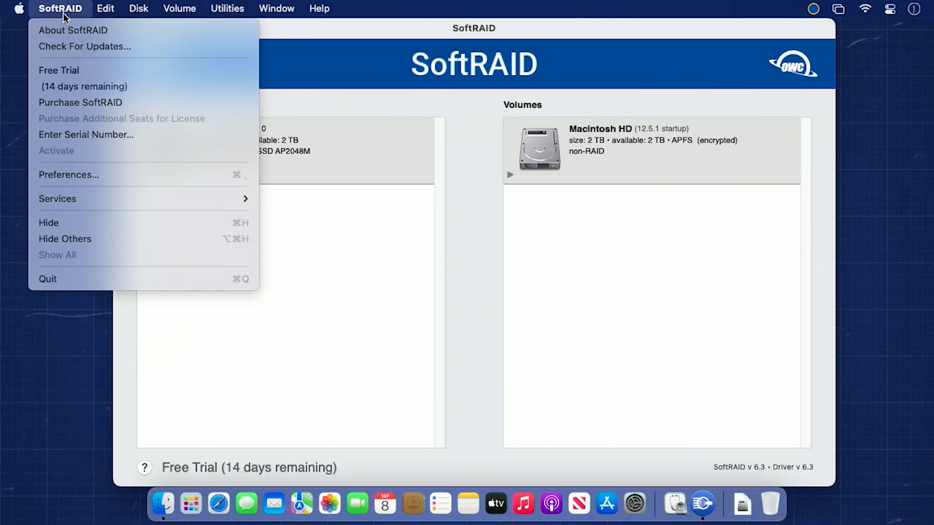
pyautogui.moveTo(87, 135)
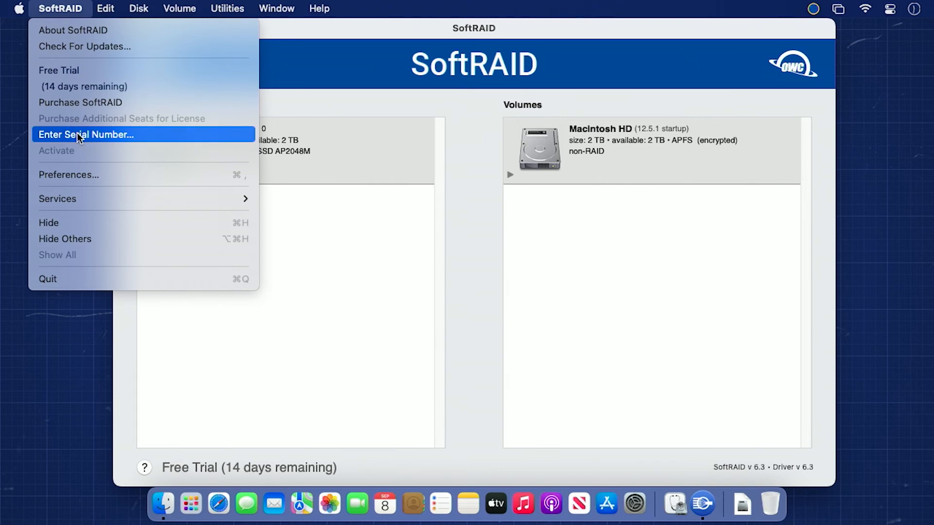
pyautogui.click(86, 134)
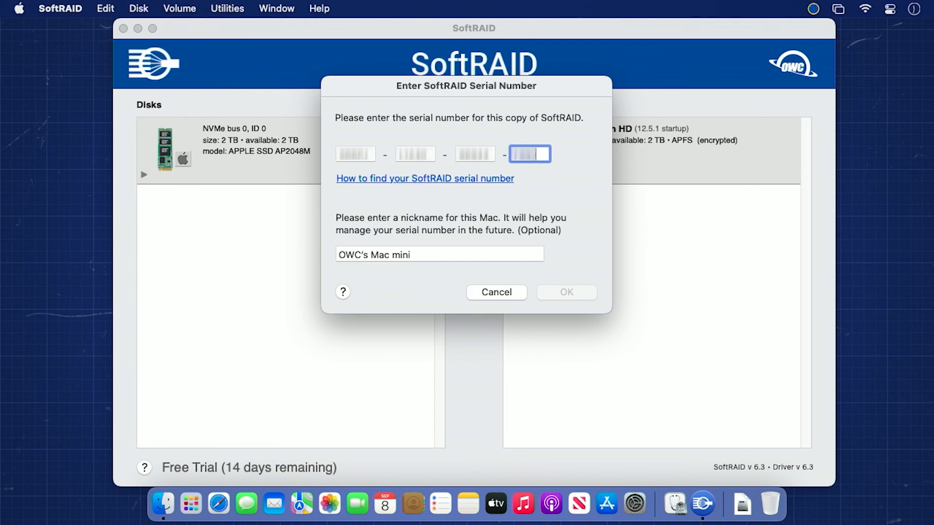
pyautogui.moveTo(621, 285)
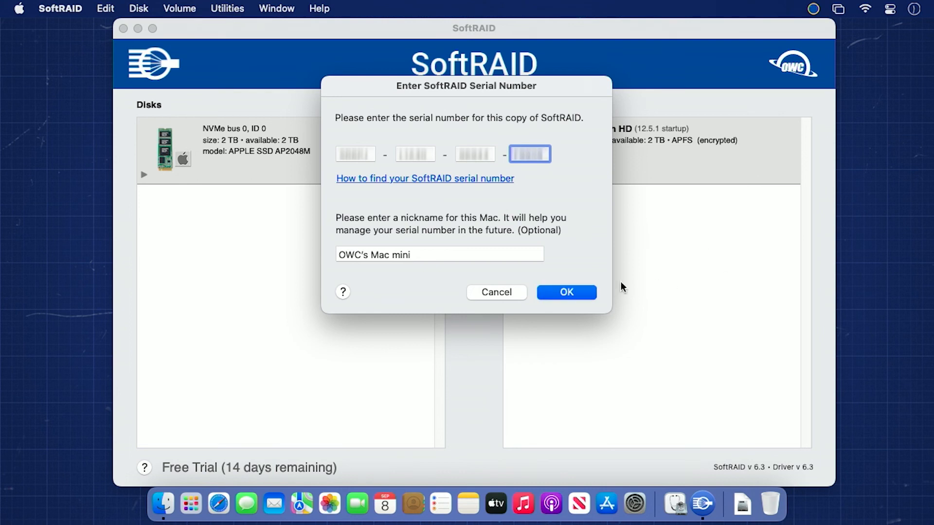
pyautogui.click(565, 292)
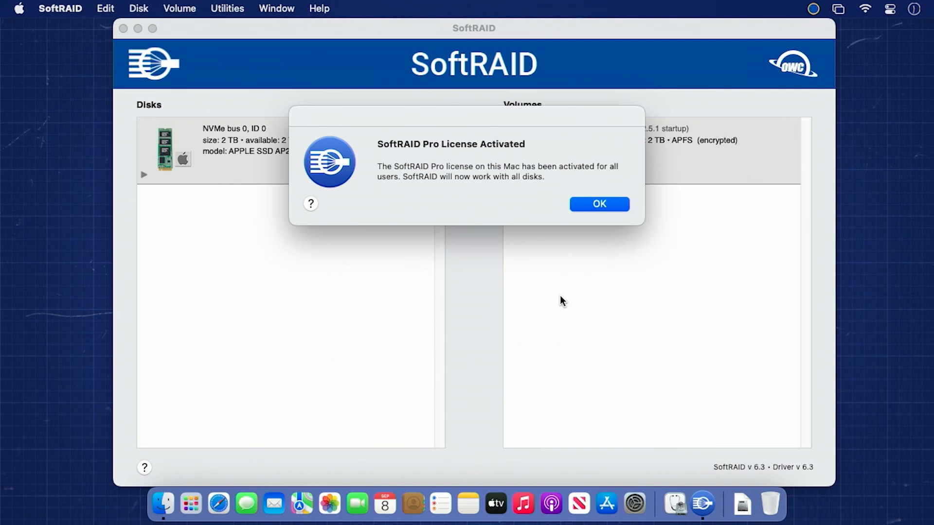
pyautogui.moveTo(570, 222)
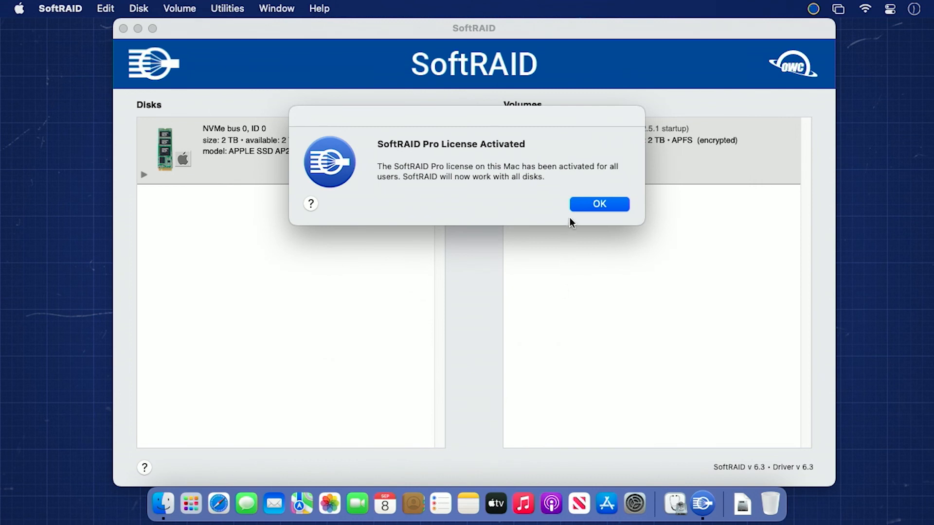
pyautogui.click(598, 204)
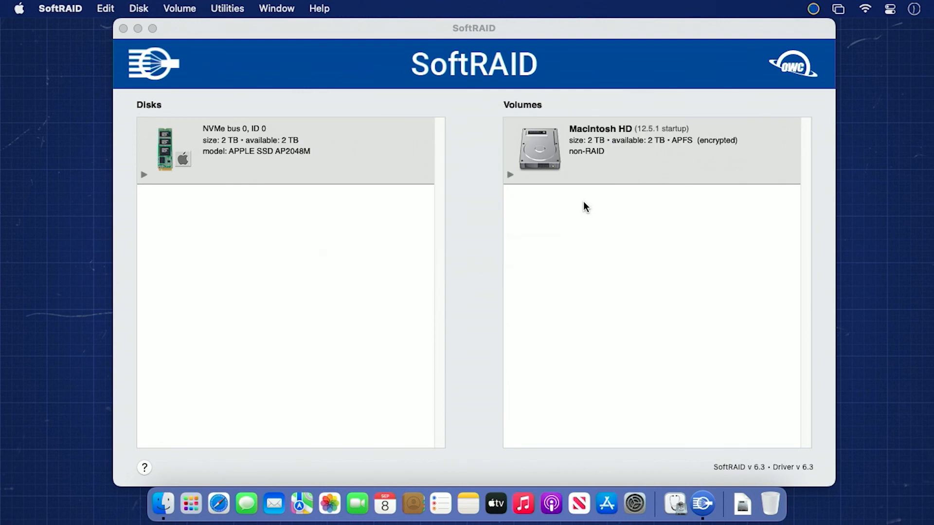